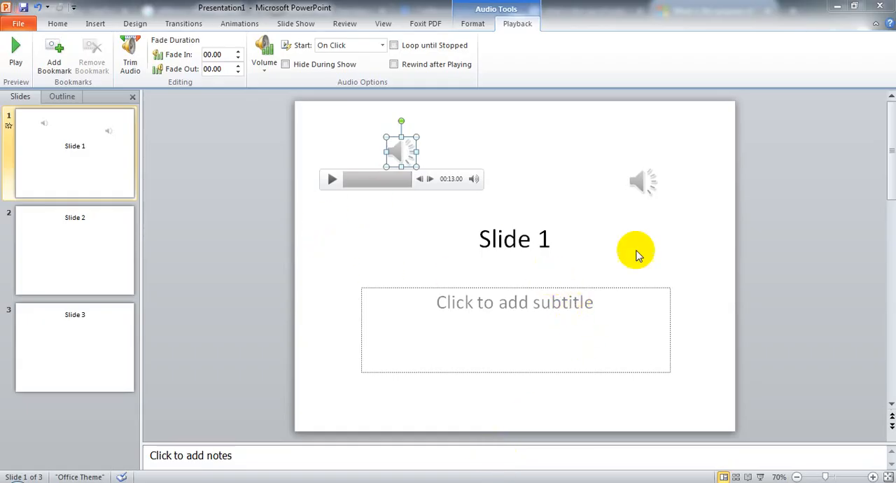
{"action": "mouse_move", "coordinate": [483, 252]}
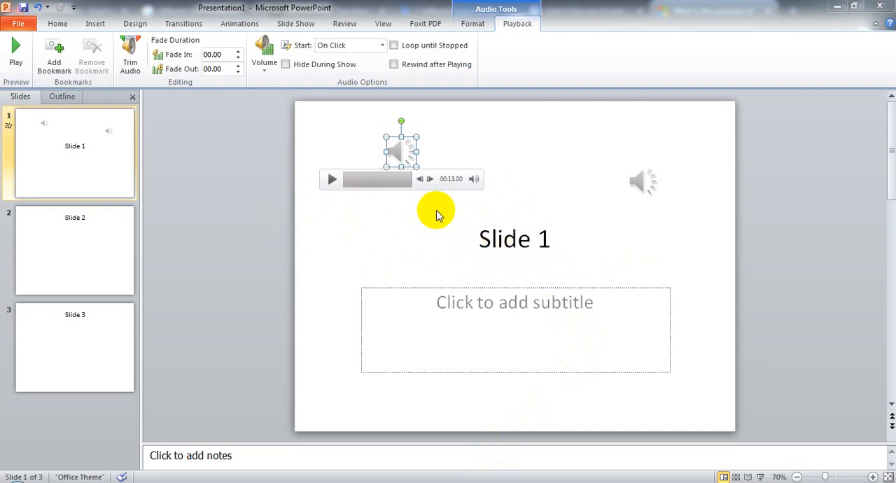
{"action": "mouse_move", "coordinate": [454, 245]}
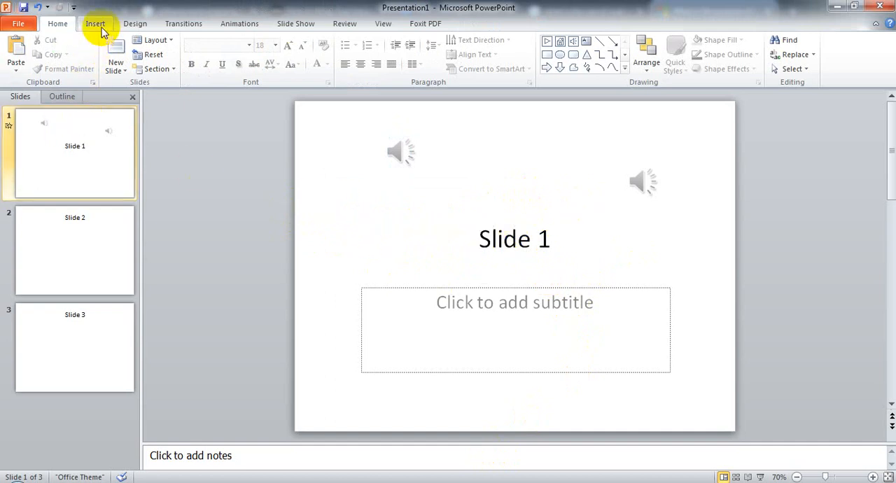
Step: Bring up the Insert shapes gallery to pick the Forward/Next action button
{"action": "left_click", "coordinate": [96, 23]}
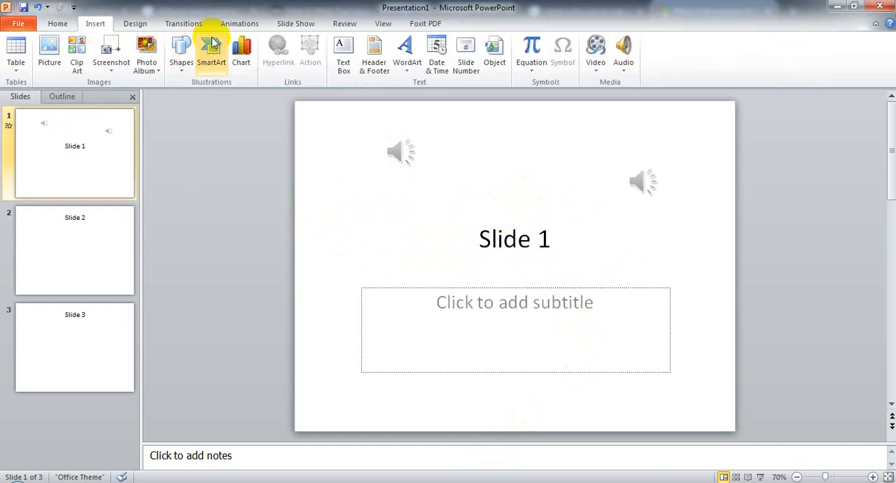
{"action": "mouse_move", "coordinate": [182, 53]}
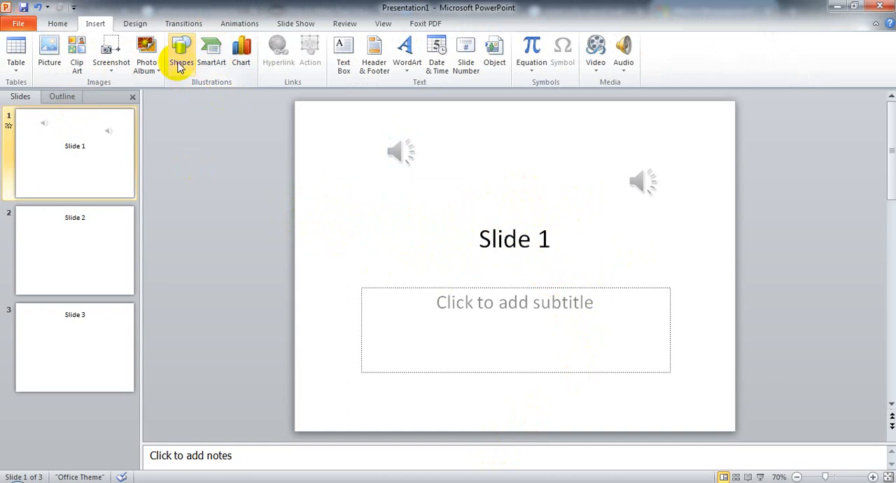
{"action": "left_click", "coordinate": [182, 53]}
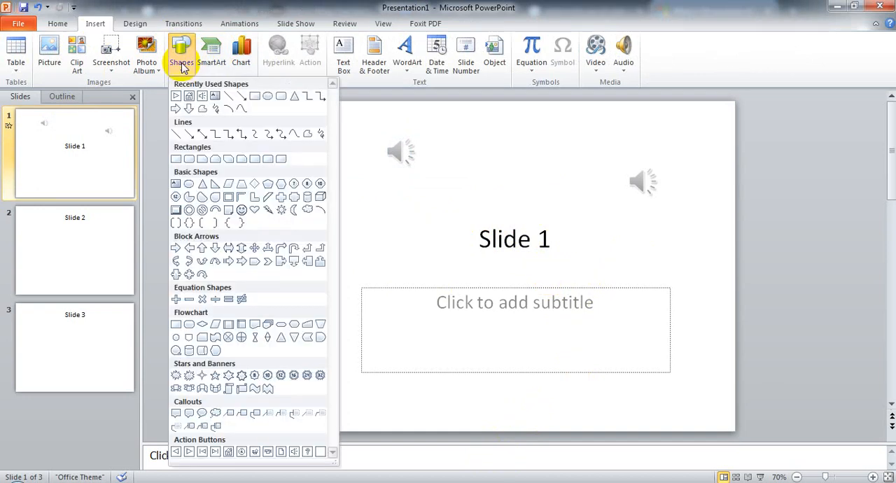
{"action": "mouse_move", "coordinate": [306, 184]}
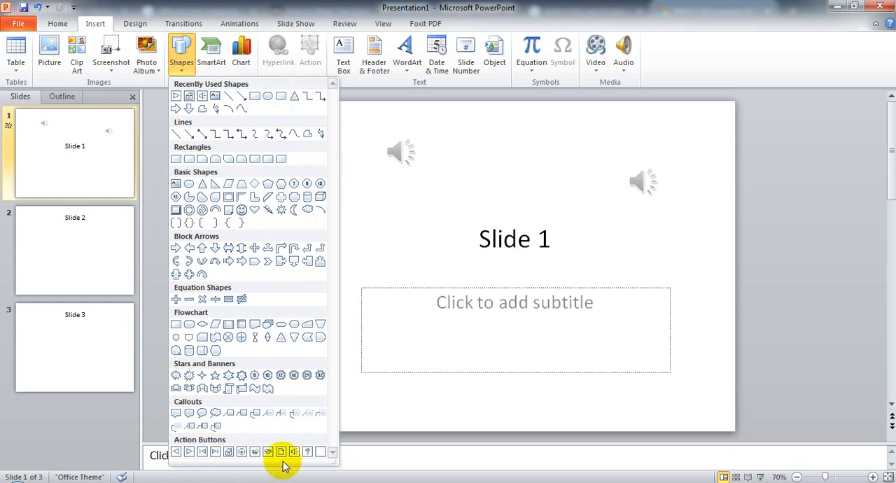
{"action": "mouse_move", "coordinate": [189, 451]}
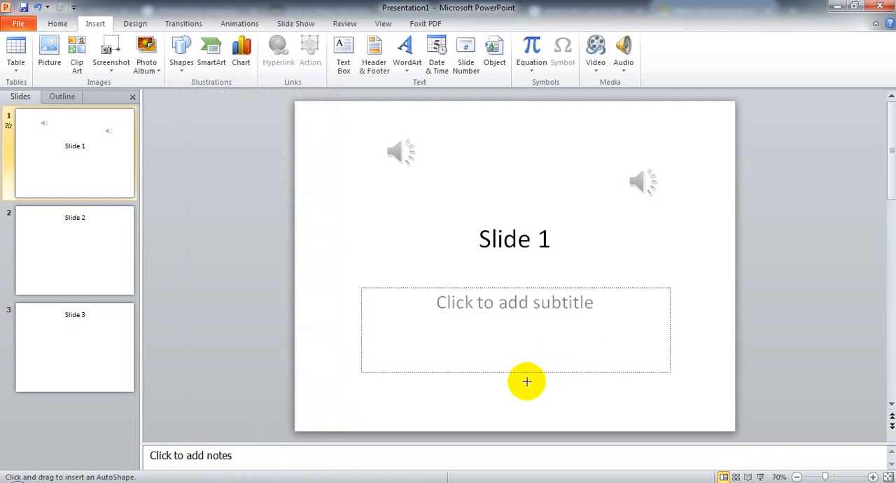
{"action": "mouse_move", "coordinate": [617, 261]}
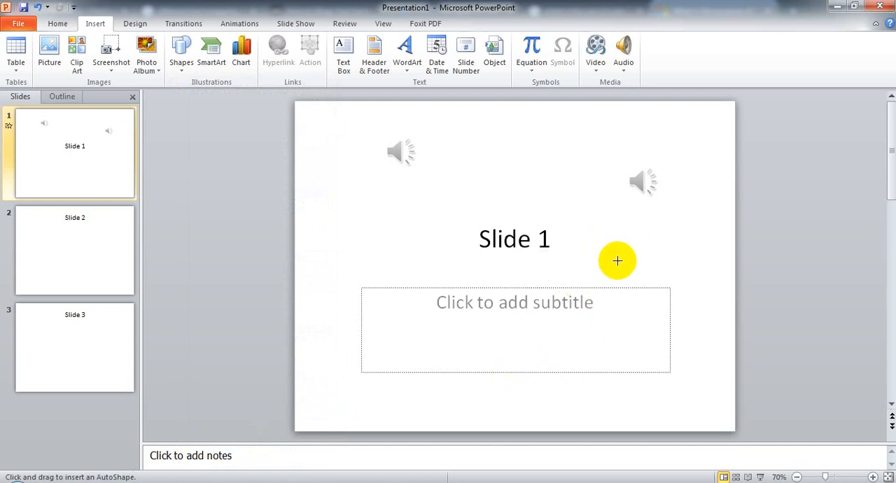
{"action": "mouse_move", "coordinate": [571, 315]}
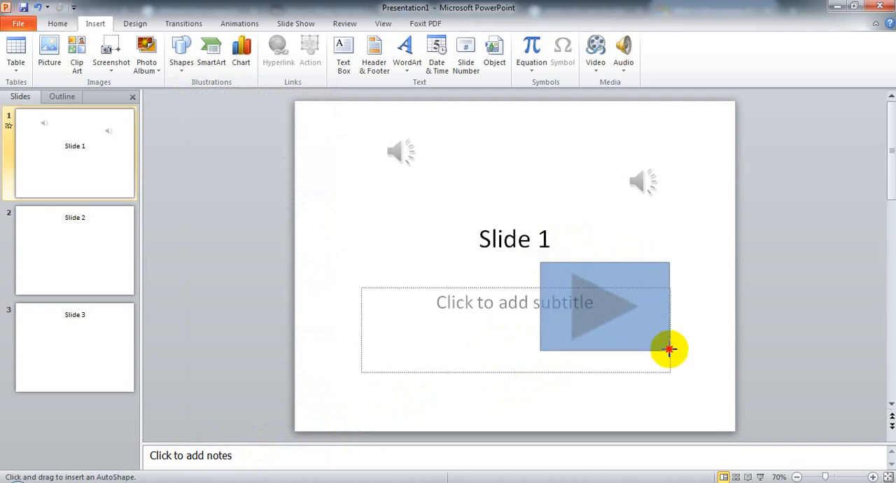
Step: Finish drawing the blue forward action button so its Action Settings dialog appears
{"action": "left_click", "coordinate": [309, 49]}
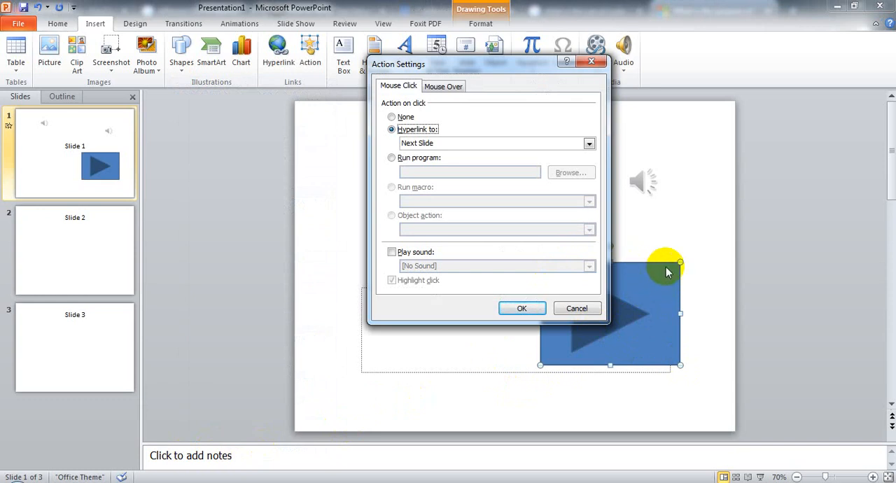
{"action": "mouse_move", "coordinate": [419, 56]}
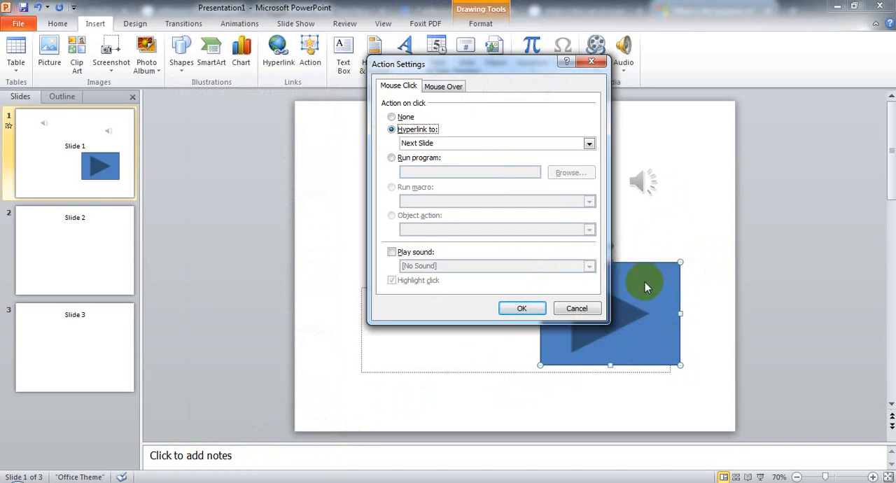
{"action": "mouse_move", "coordinate": [651, 309]}
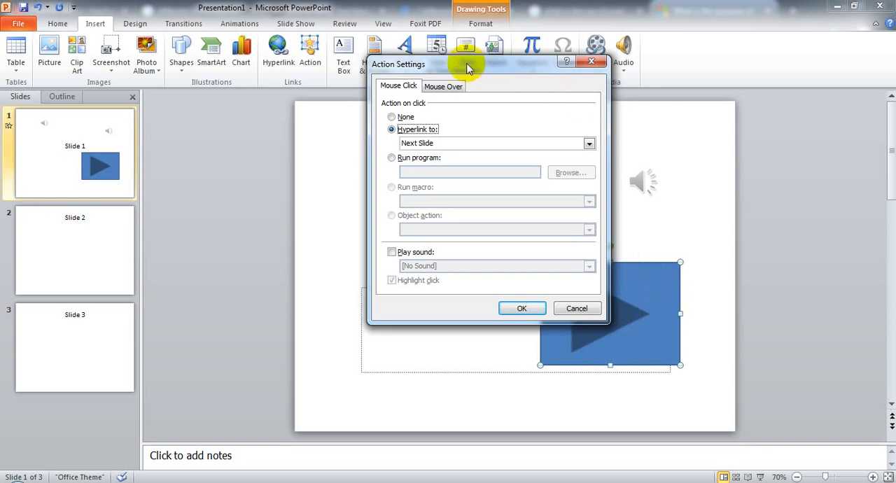
{"action": "mouse_move", "coordinate": [395, 73]}
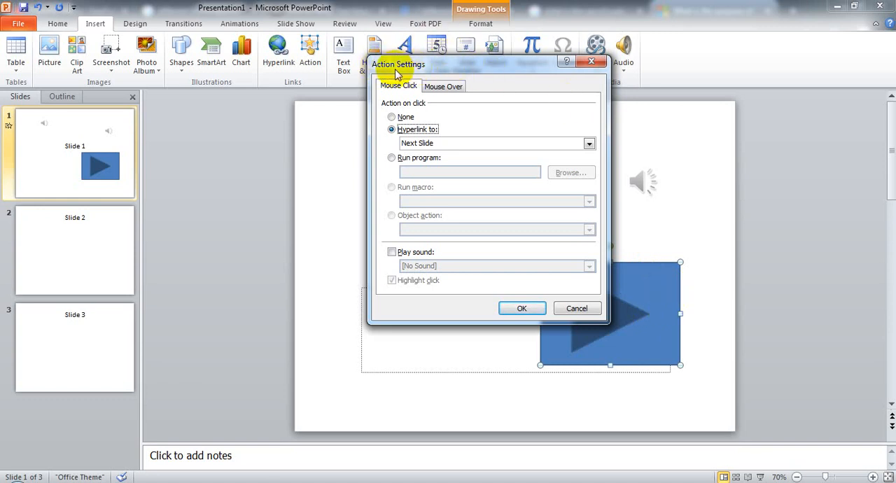
{"action": "mouse_move", "coordinate": [487, 87]}
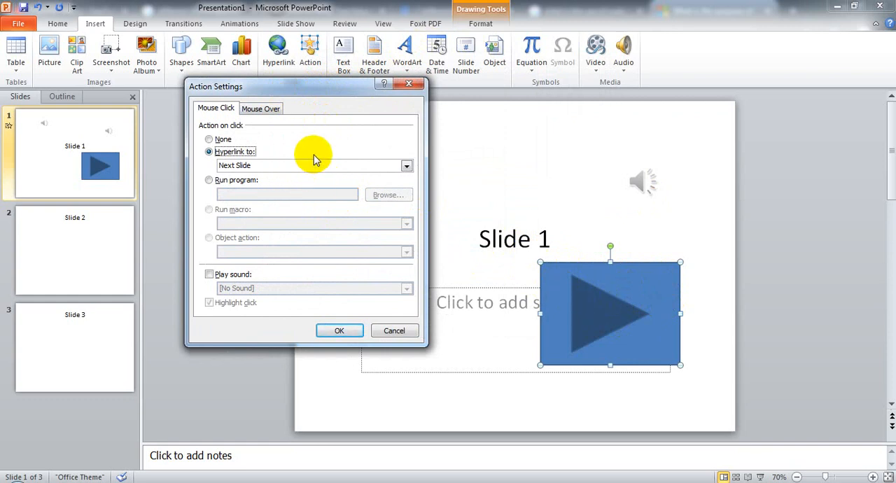
{"action": "mouse_move", "coordinate": [216, 108]}
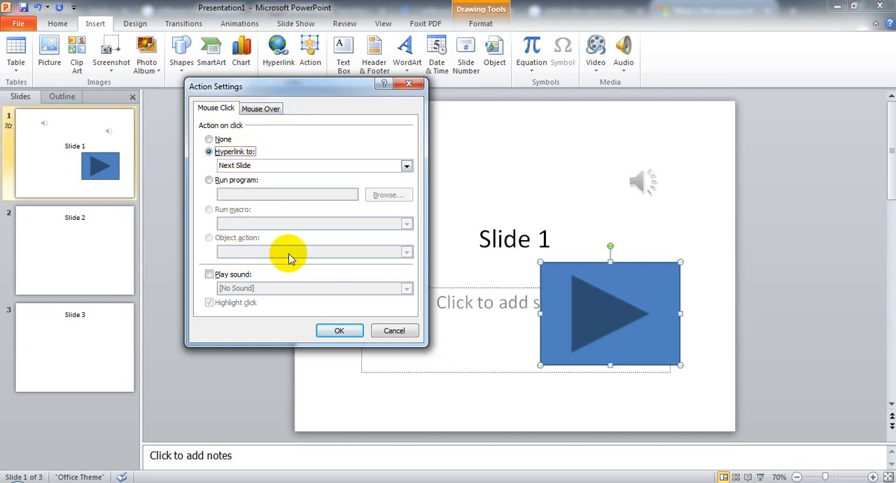
{"action": "mouse_move", "coordinate": [546, 301]}
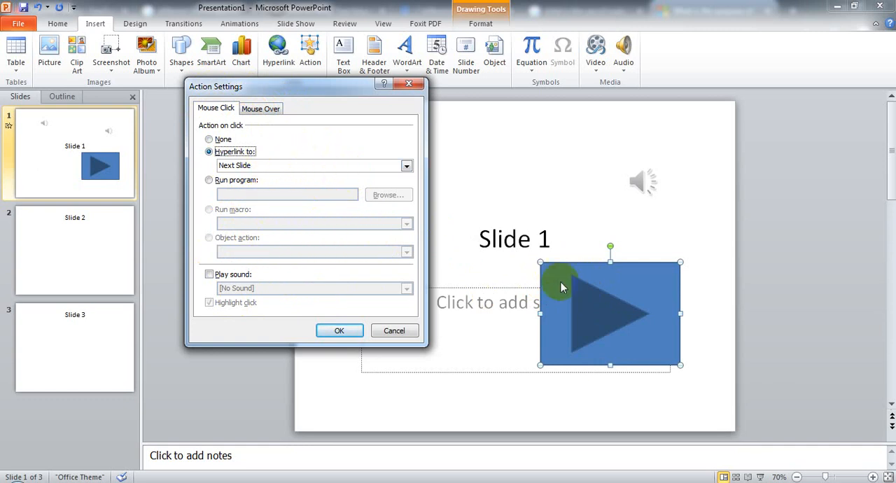
{"action": "mouse_move", "coordinate": [608, 305]}
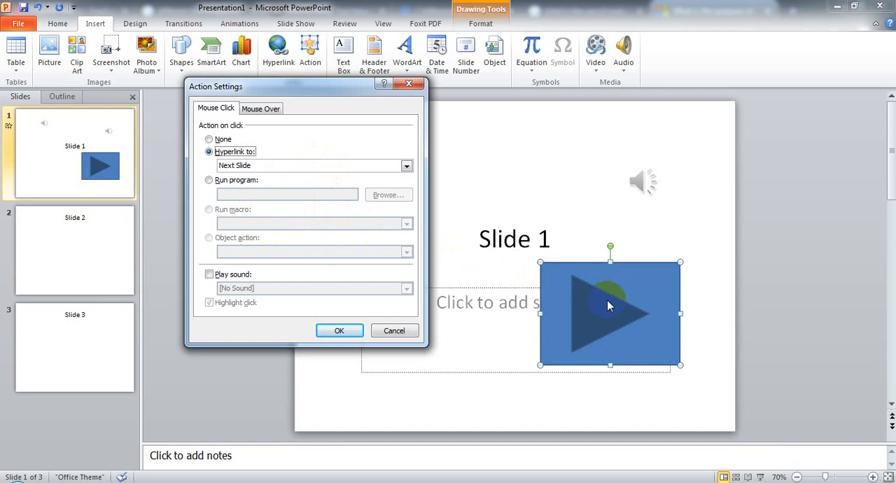
{"action": "left_click", "coordinate": [260, 108]}
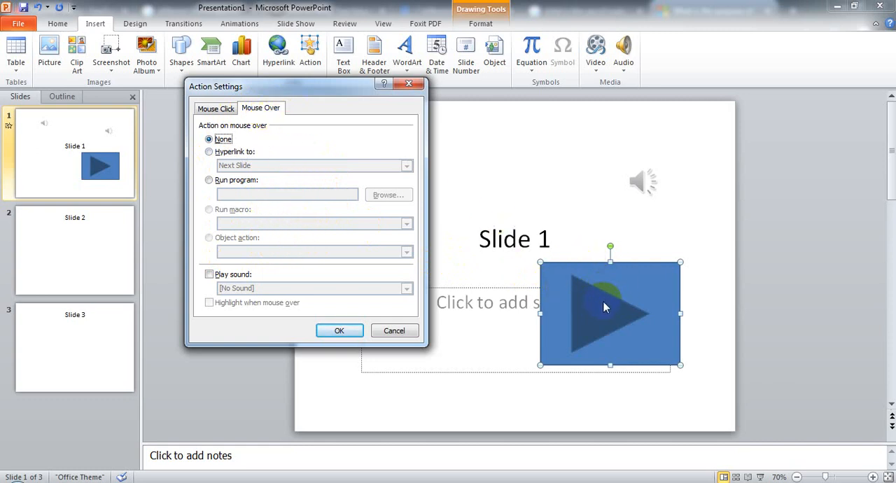
{"action": "mouse_move", "coordinate": [616, 308]}
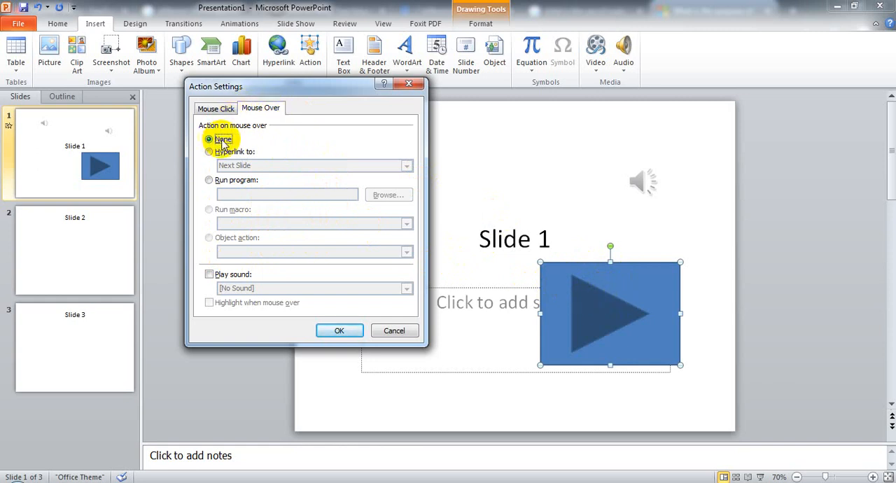
{"action": "mouse_move", "coordinate": [322, 185]}
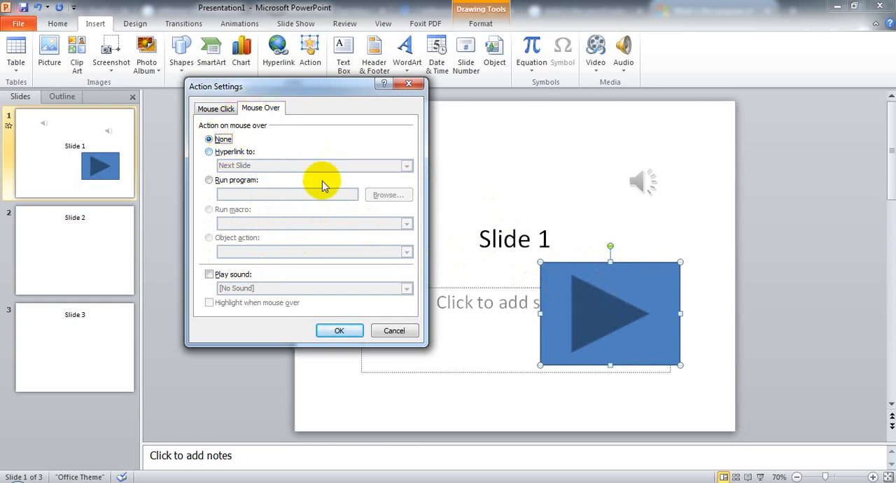
{"action": "mouse_move", "coordinate": [305, 226]}
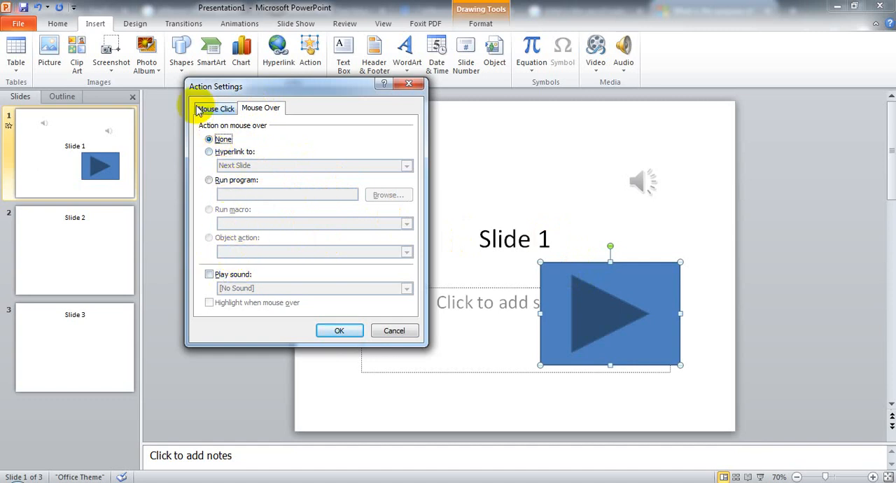
{"action": "left_click", "coordinate": [216, 108]}
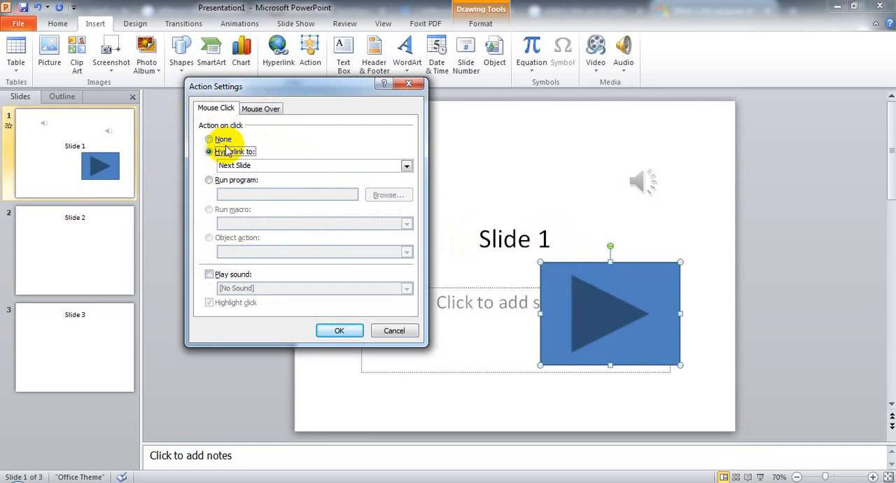
Step: Set the button's click action to Hyperlink to, keeping Next Slide as the target
{"action": "left_click", "coordinate": [208, 151]}
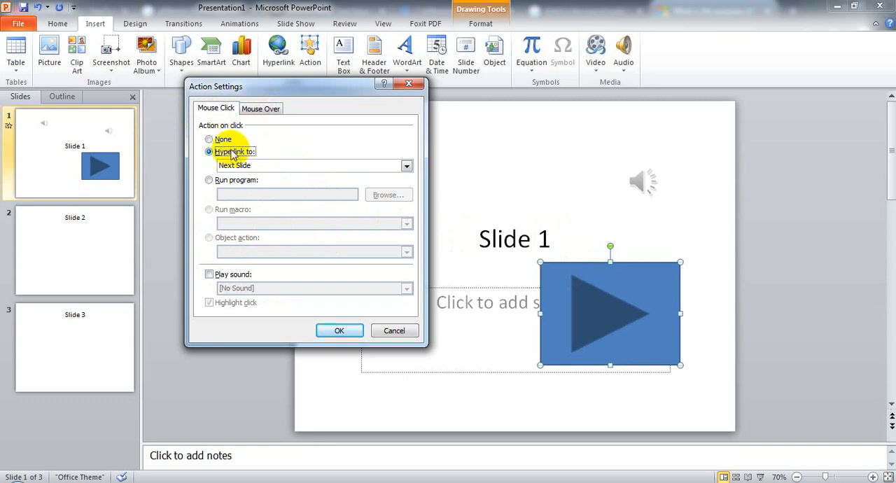
{"action": "left_click", "coordinate": [208, 140]}
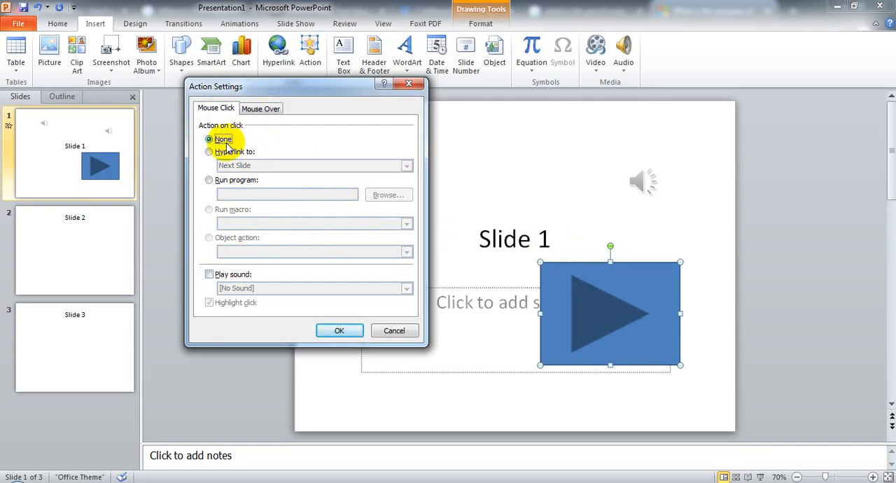
{"action": "mouse_move", "coordinate": [490, 240]}
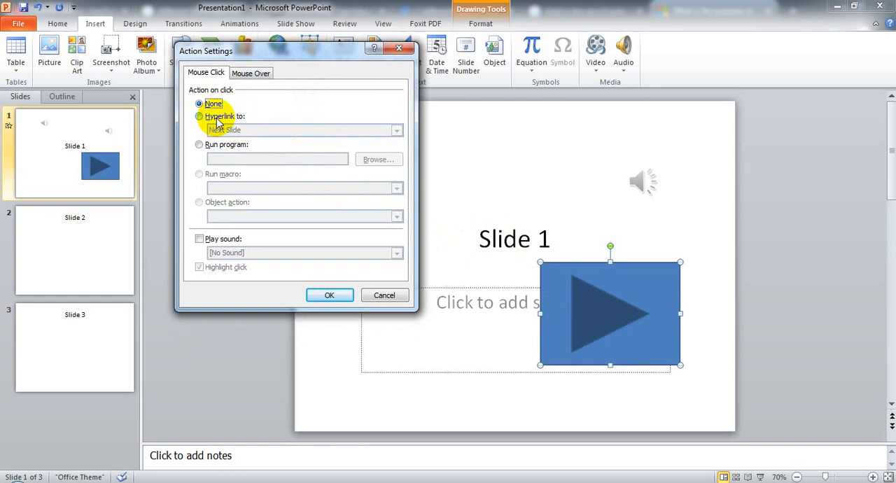
{"action": "left_click", "coordinate": [198, 116]}
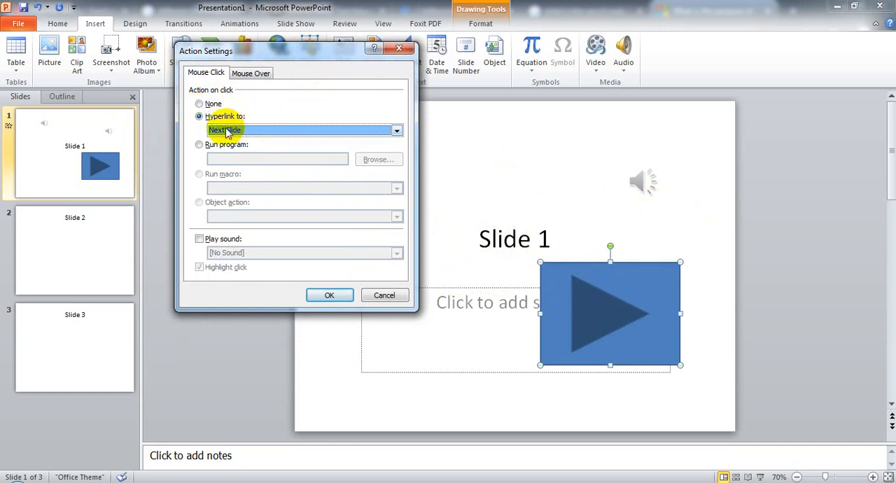
{"action": "left_click", "coordinate": [396, 130]}
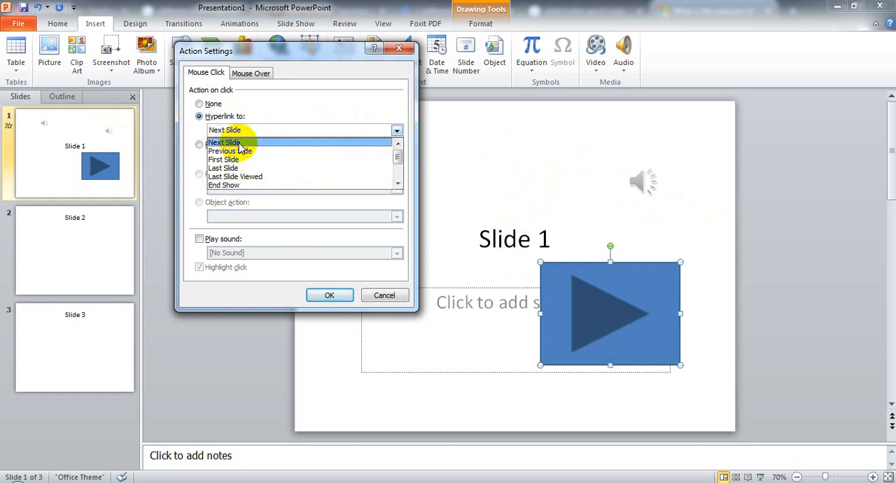
{"action": "left_click", "coordinate": [224, 143]}
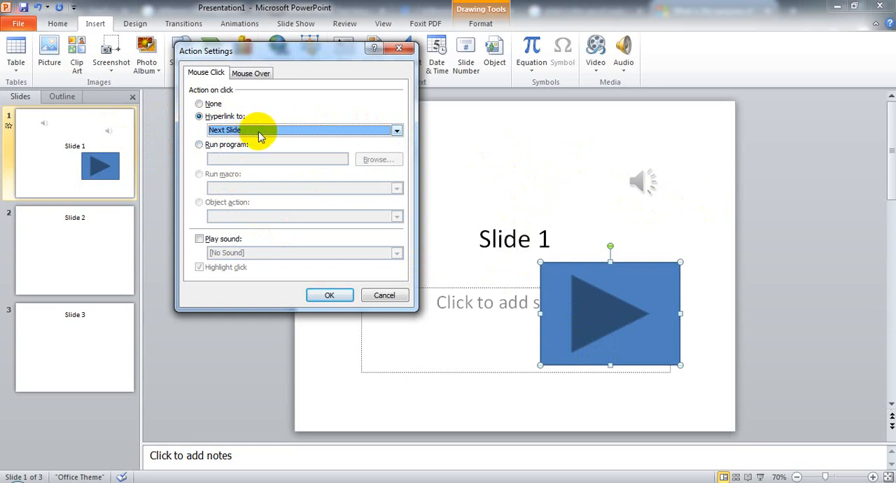
{"action": "mouse_move", "coordinate": [596, 204]}
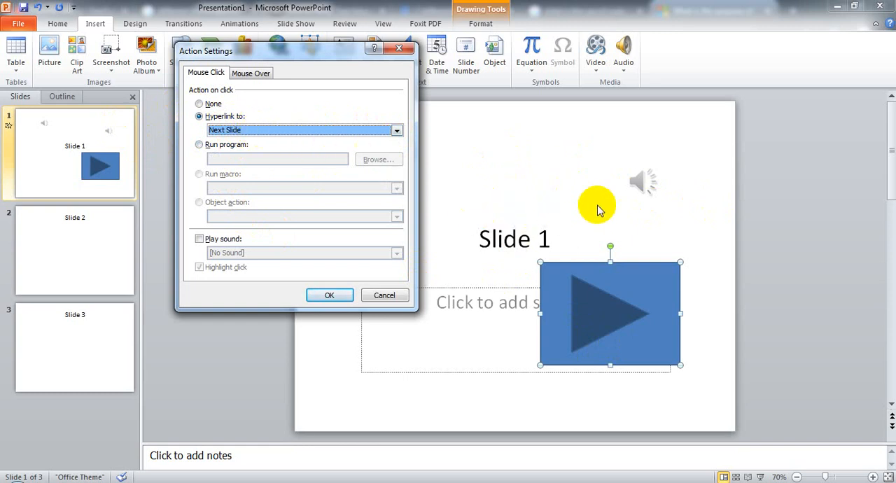
{"action": "mouse_move", "coordinate": [567, 195]}
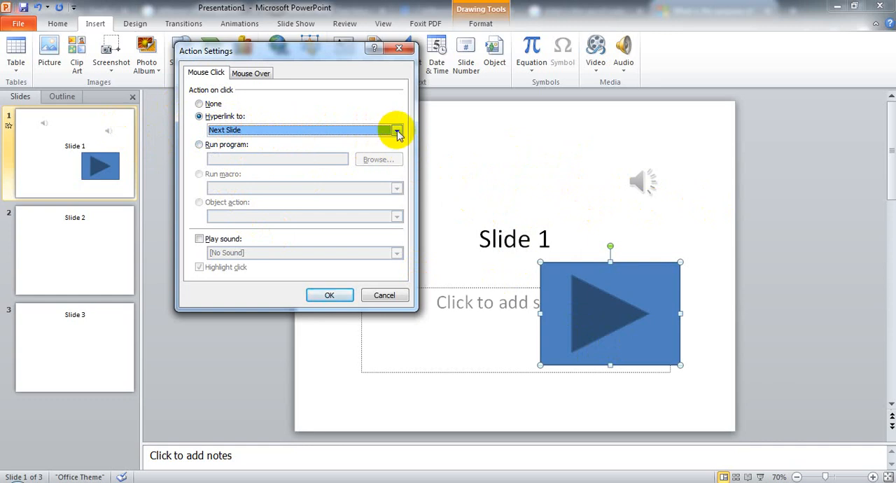
Step: List the other link destinations available for the button's click action
{"action": "left_click", "coordinate": [397, 130]}
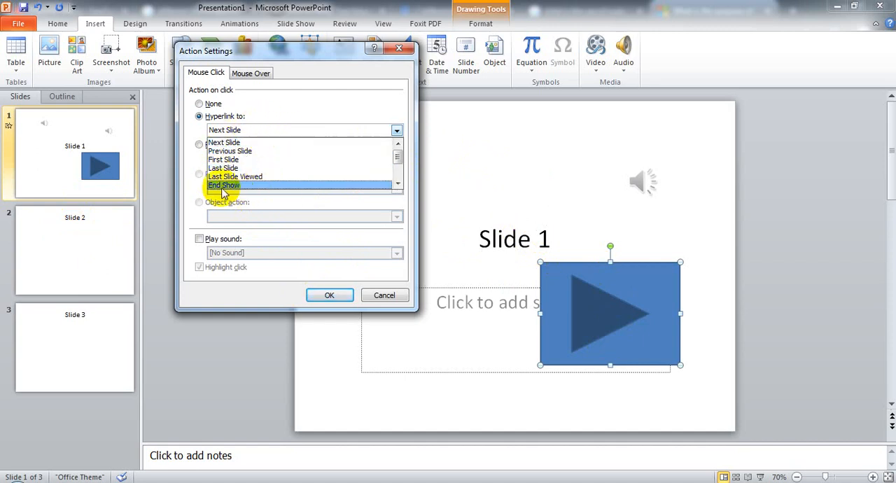
{"action": "scroll", "scroll_direction": "down", "scroll_amount": 3}
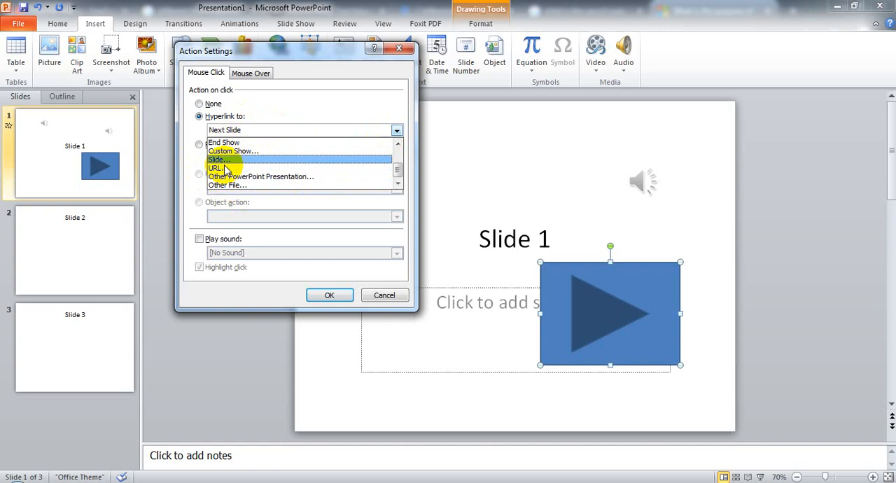
{"action": "mouse_move", "coordinate": [227, 165]}
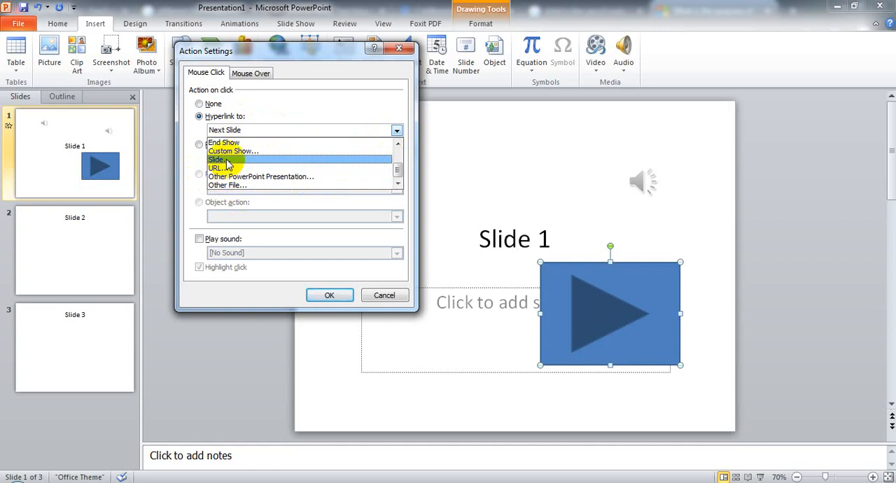
Step: Link the play button's click to Slide 3 and apply the action settings
{"action": "left_click", "coordinate": [215, 159]}
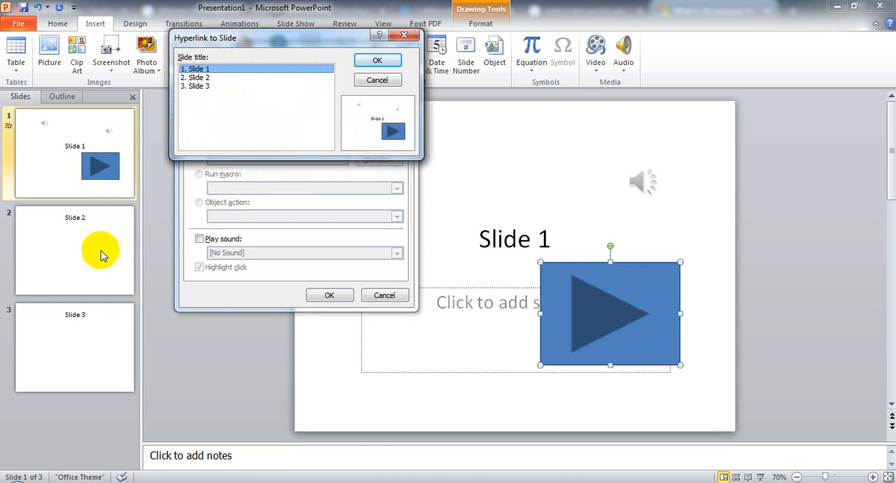
{"action": "left_click", "coordinate": [199, 86]}
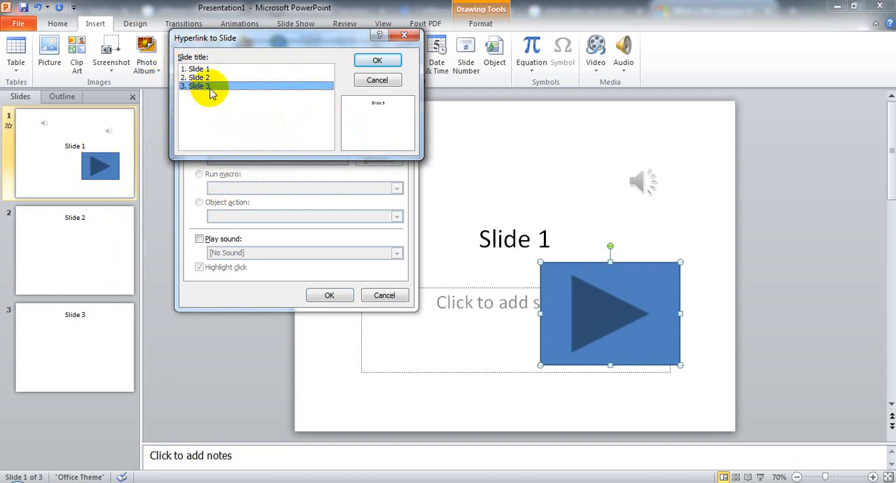
{"action": "left_click", "coordinate": [377, 59]}
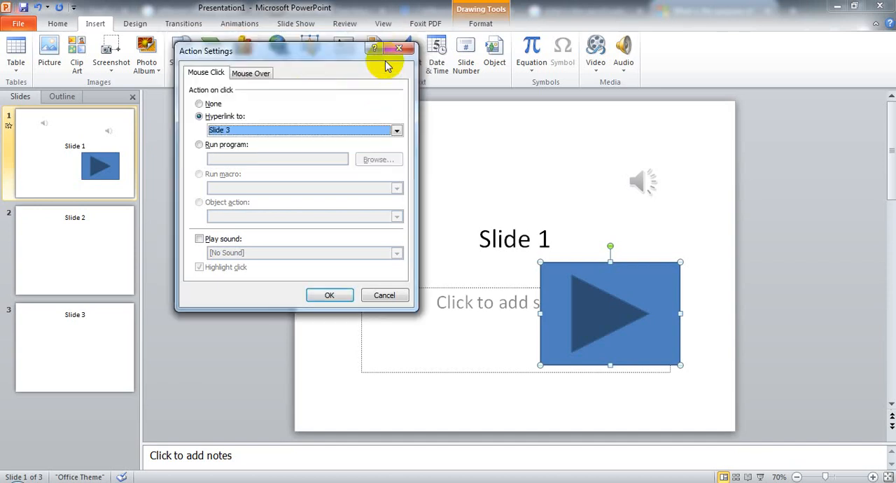
{"action": "mouse_move", "coordinate": [329, 101]}
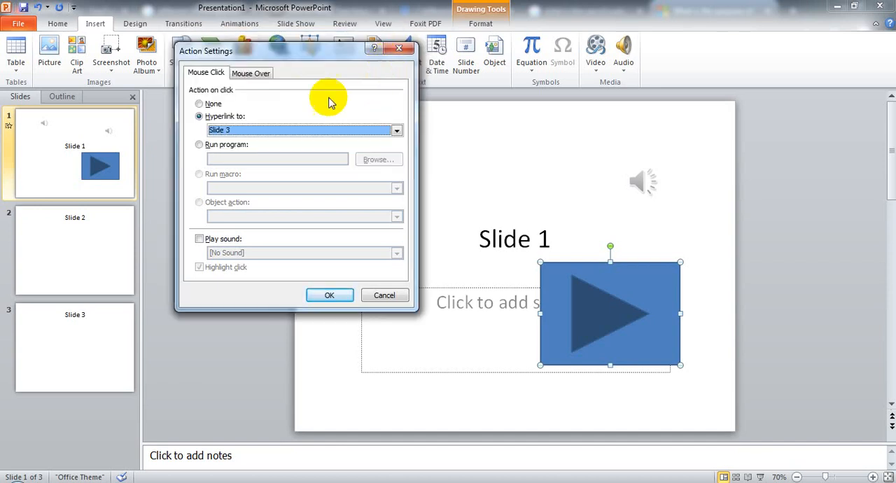
{"action": "mouse_move", "coordinate": [305, 242]}
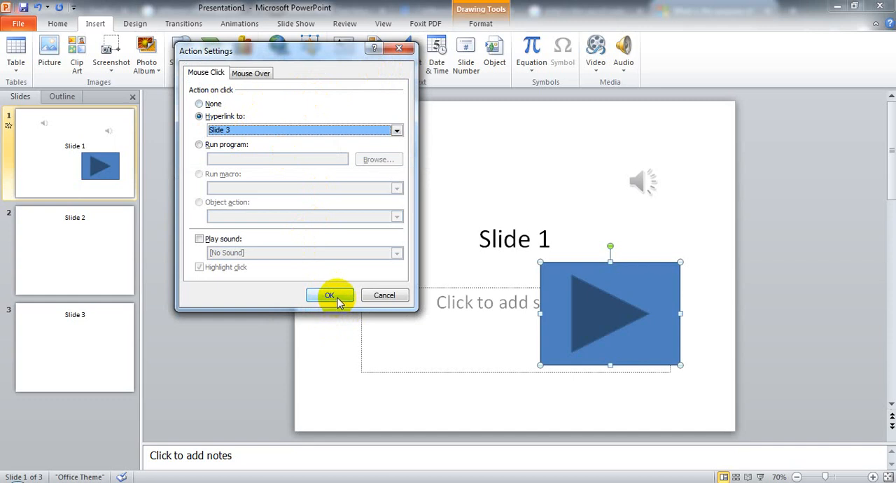
{"action": "left_click", "coordinate": [329, 294]}
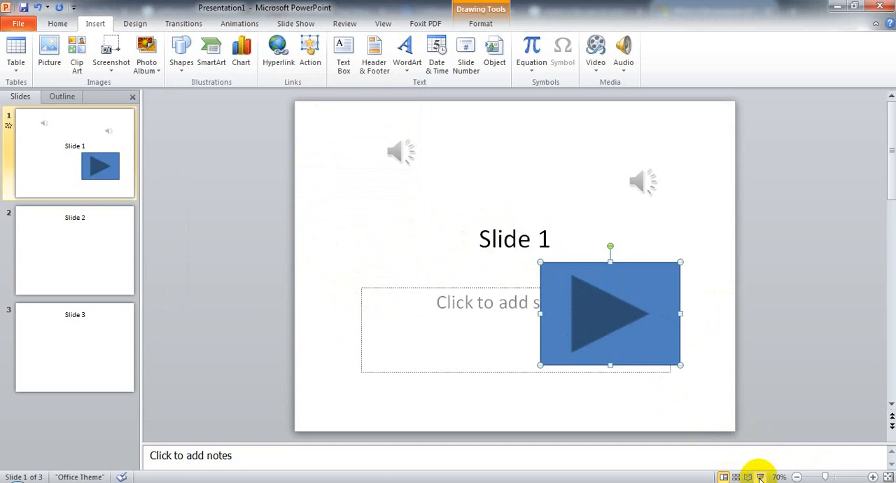
{"action": "left_click", "coordinate": [759, 476]}
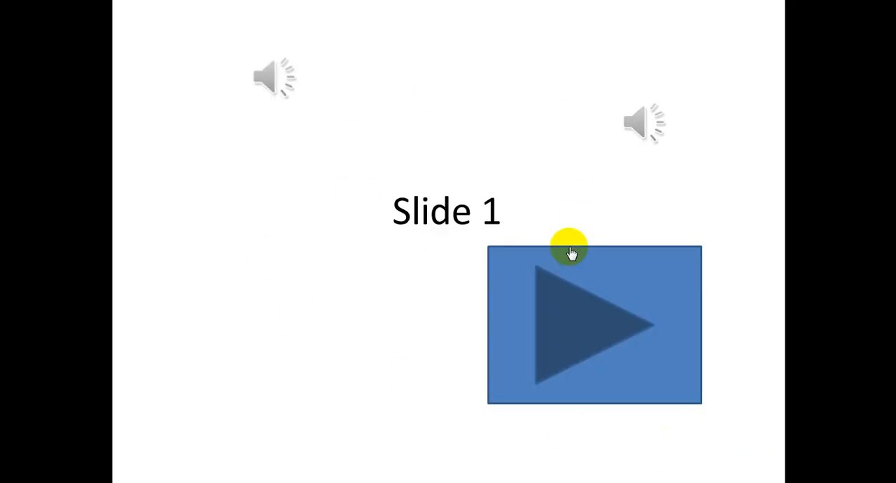
{"action": "mouse_move", "coordinate": [560, 143]}
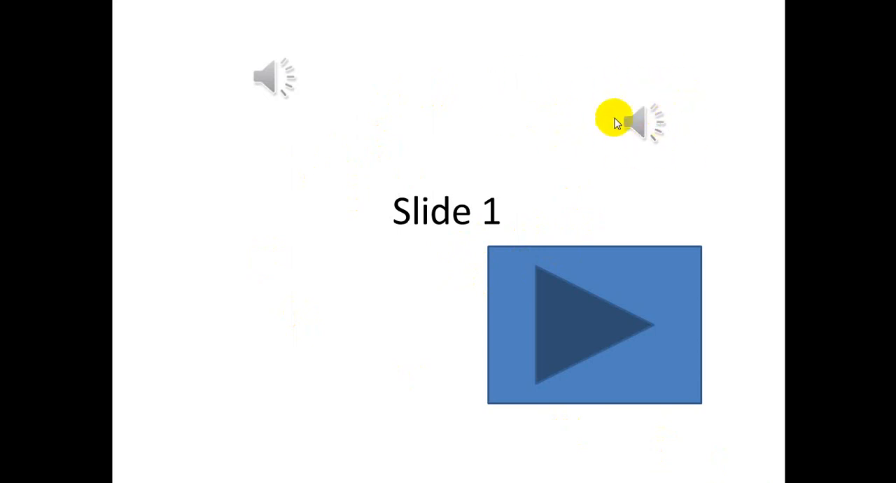
{"action": "mouse_move", "coordinate": [686, 123]}
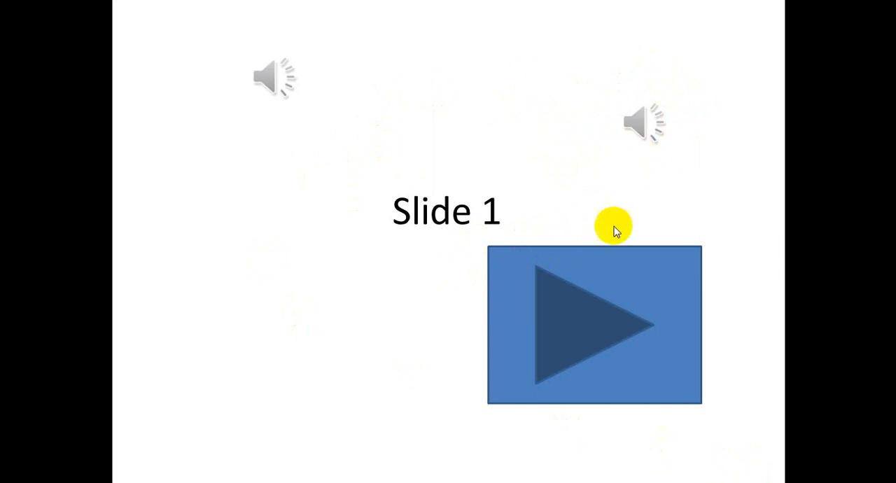
{"action": "mouse_move", "coordinate": [627, 309]}
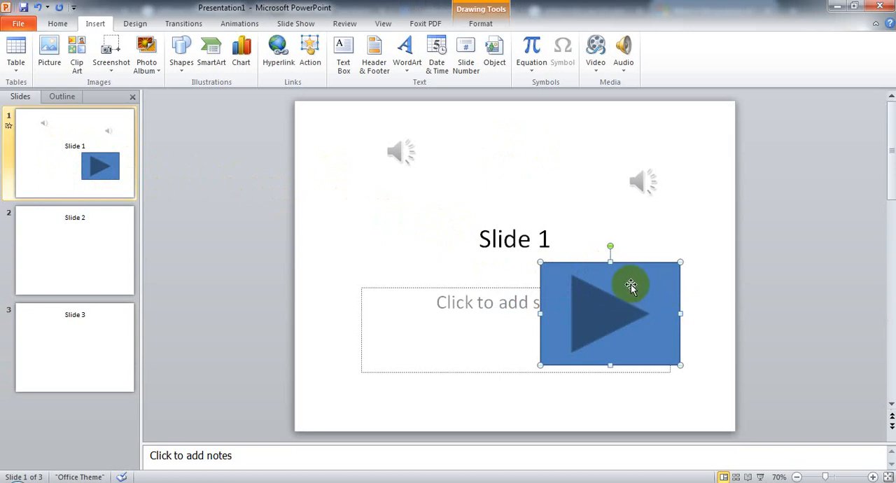
Step: Change the button's hyperlink destination to a web URL
{"action": "right_click", "coordinate": [630, 286]}
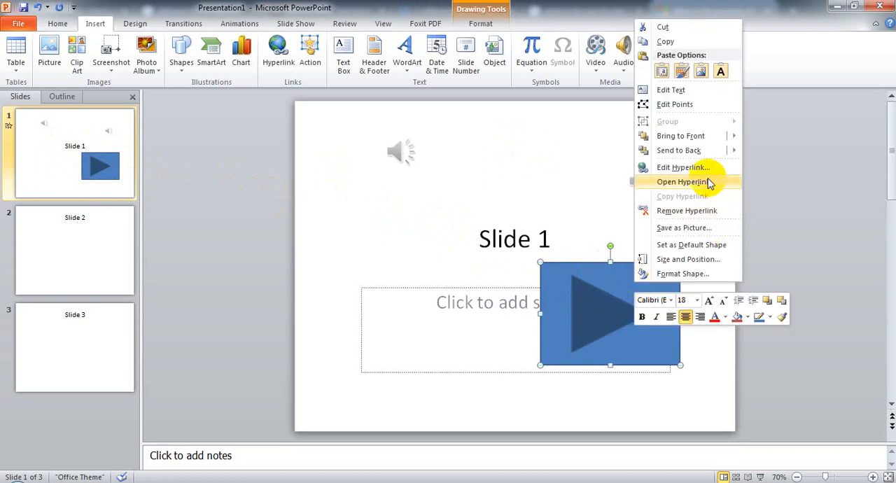
{"action": "mouse_move", "coordinate": [689, 168]}
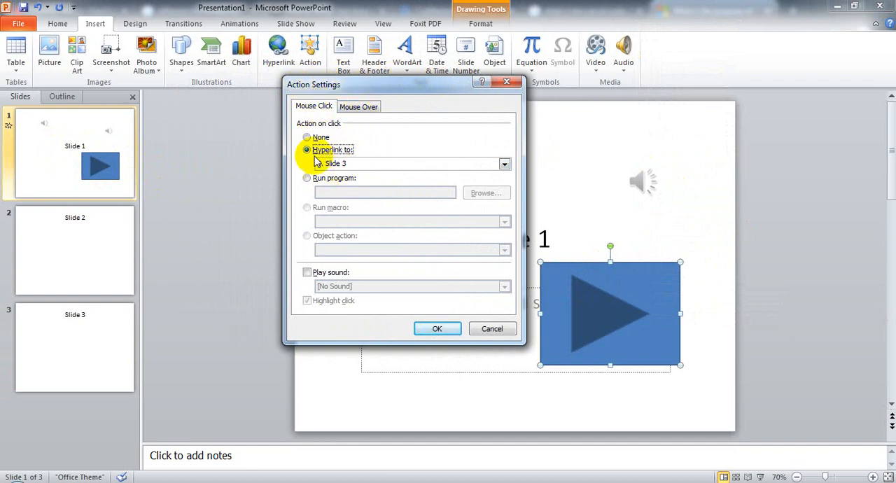
{"action": "left_click", "coordinate": [504, 162]}
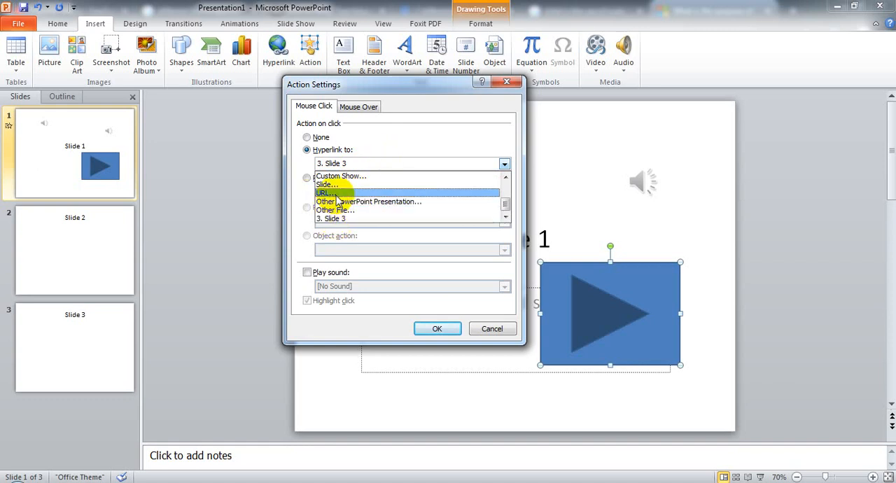
{"action": "left_click", "coordinate": [327, 193]}
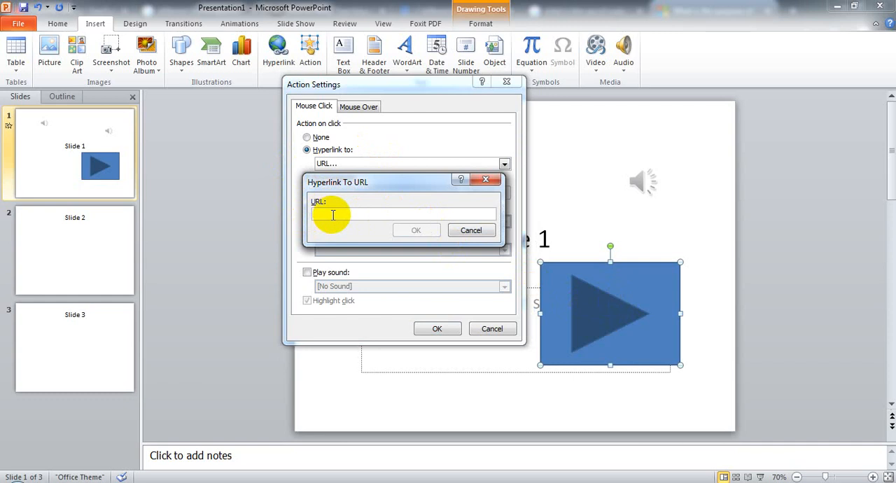
{"action": "type", "text": "https://"}
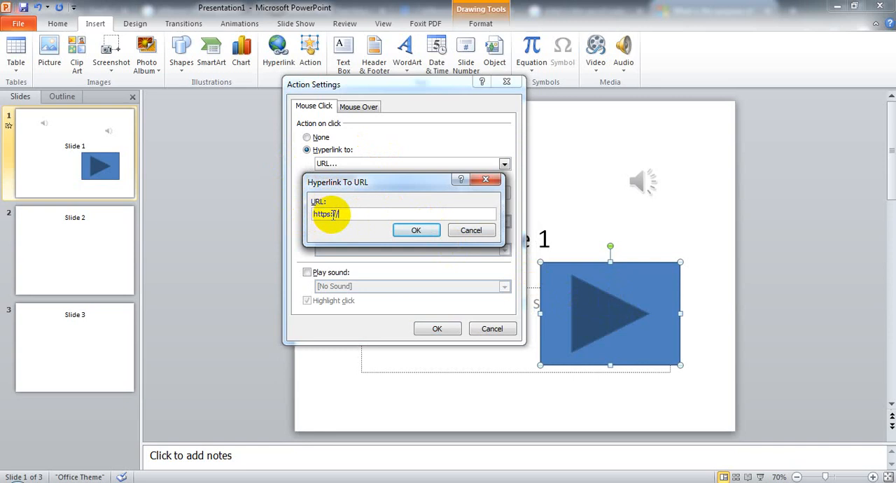
{"action": "type", "text": "www.faceb"}
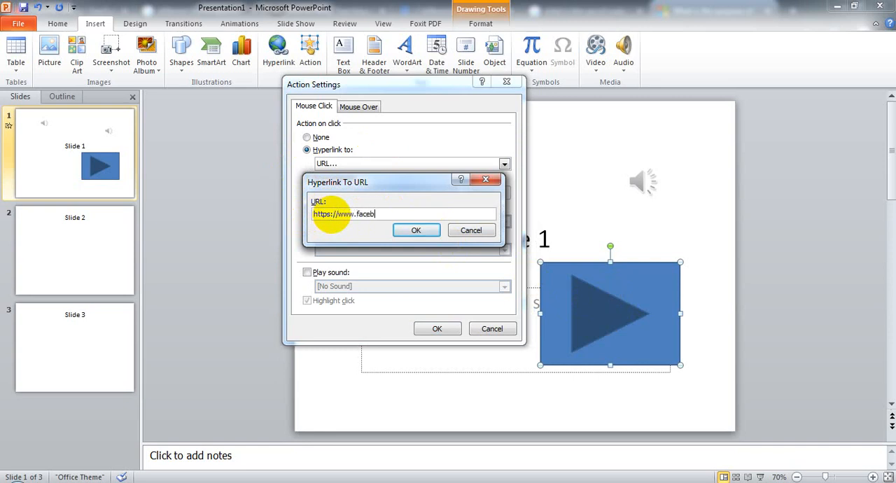
{"action": "type", "text": "ook.com"}
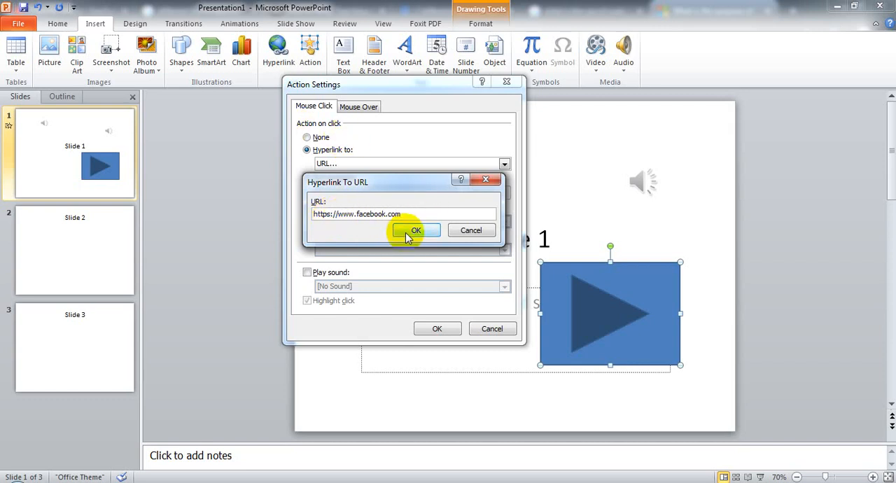
{"action": "left_click", "coordinate": [415, 229]}
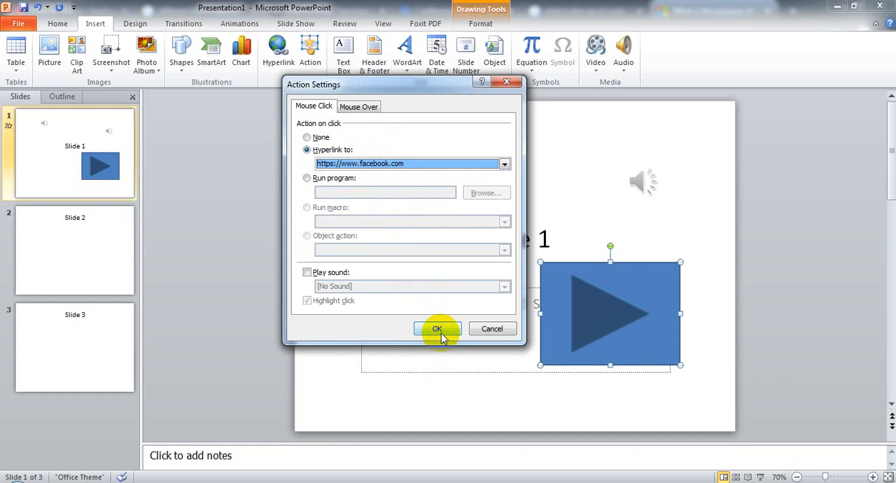
{"action": "left_click", "coordinate": [437, 329]}
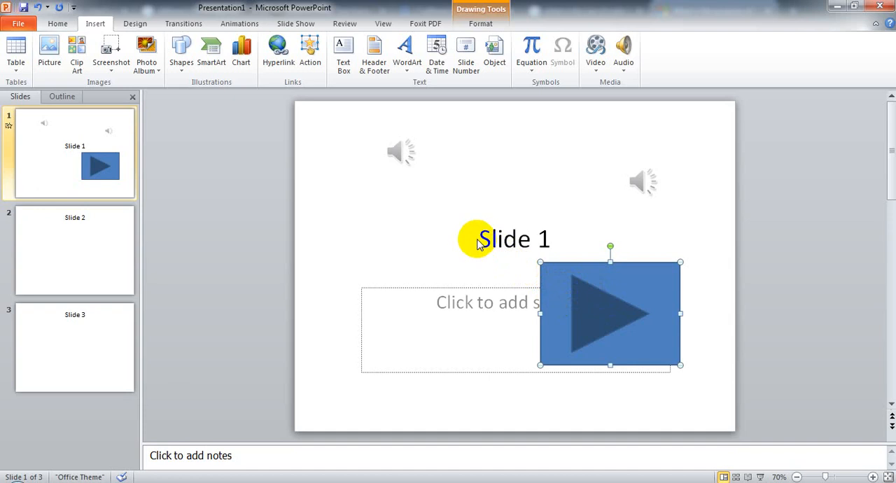
{"action": "mouse_move", "coordinate": [756, 476]}
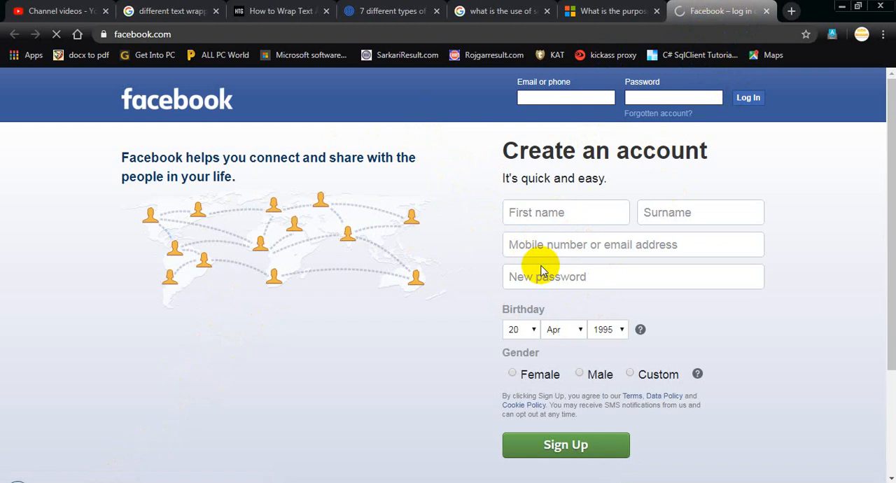
{"action": "mouse_move", "coordinate": [324, 108]}
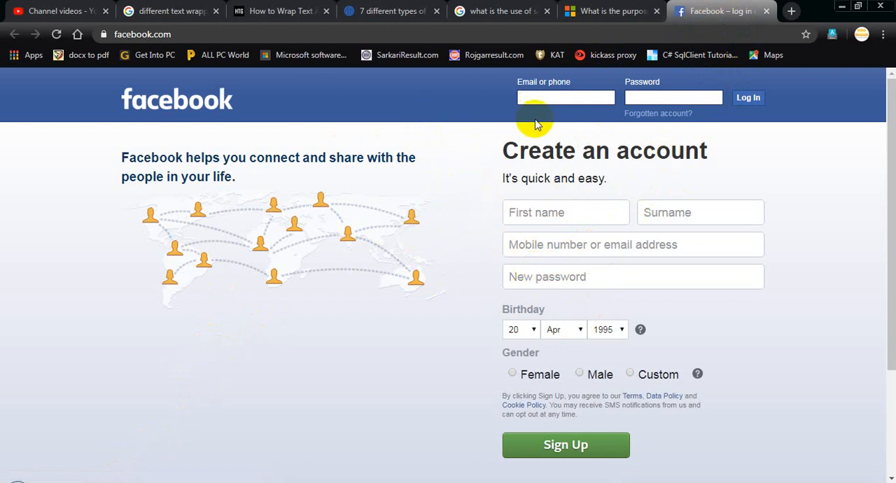
{"action": "mouse_move", "coordinate": [621, 196]}
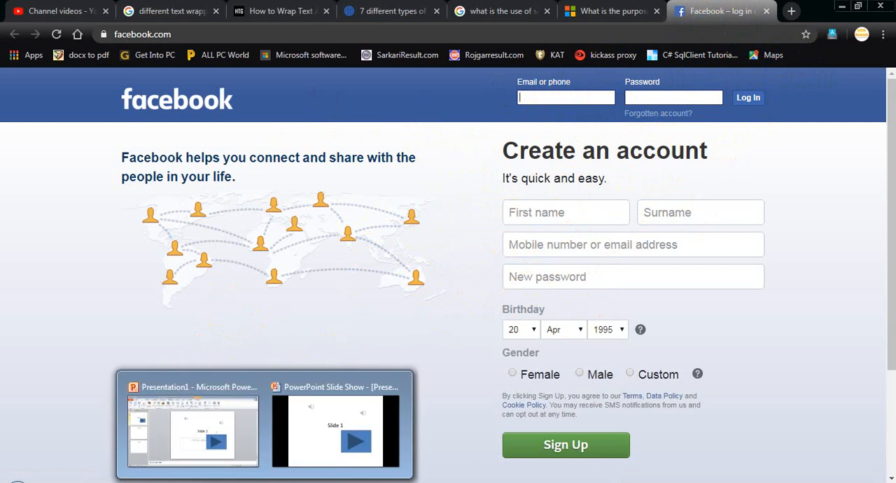
Step: Return from the Facebook page in Chrome to the PowerPoint editing window
{"action": "left_click", "coordinate": [335, 431]}
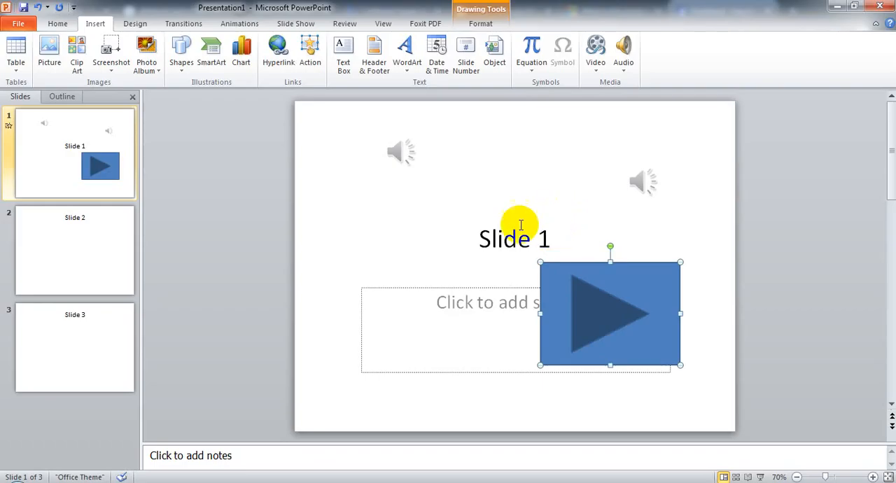
Step: Change the button's hyperlink destination to another file
{"action": "right_click", "coordinate": [609, 313]}
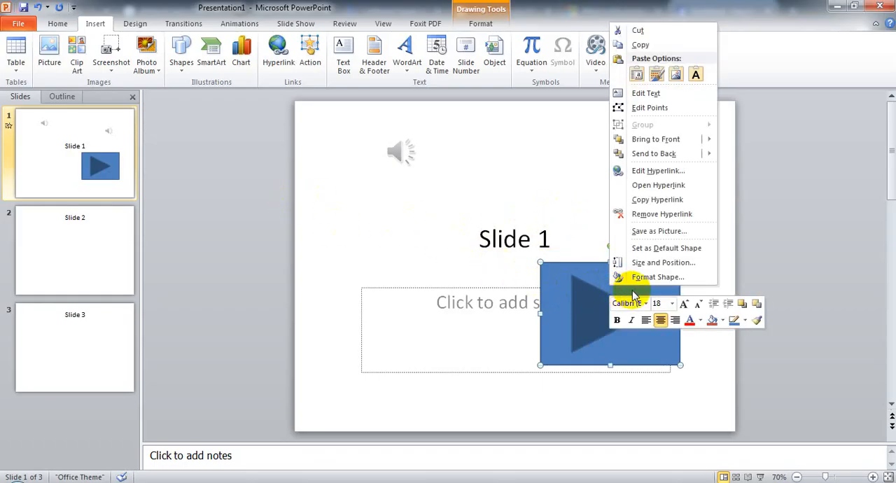
{"action": "mouse_move", "coordinate": [657, 171]}
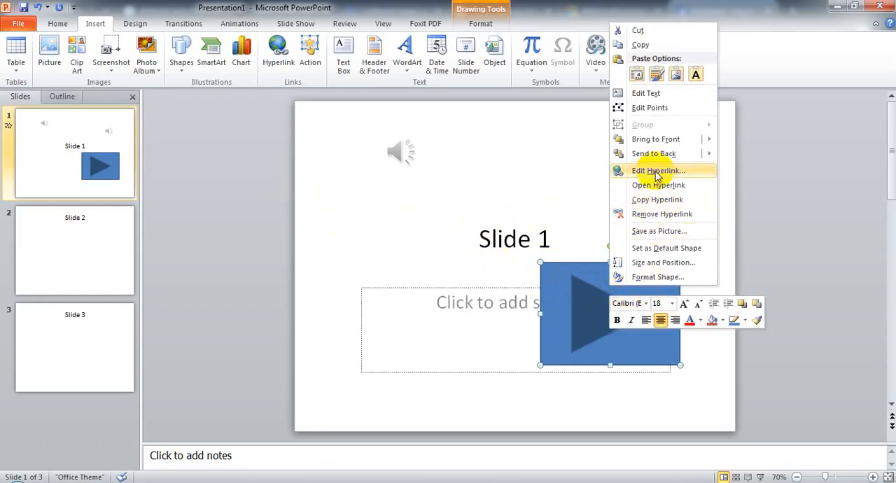
{"action": "left_click", "coordinate": [658, 170]}
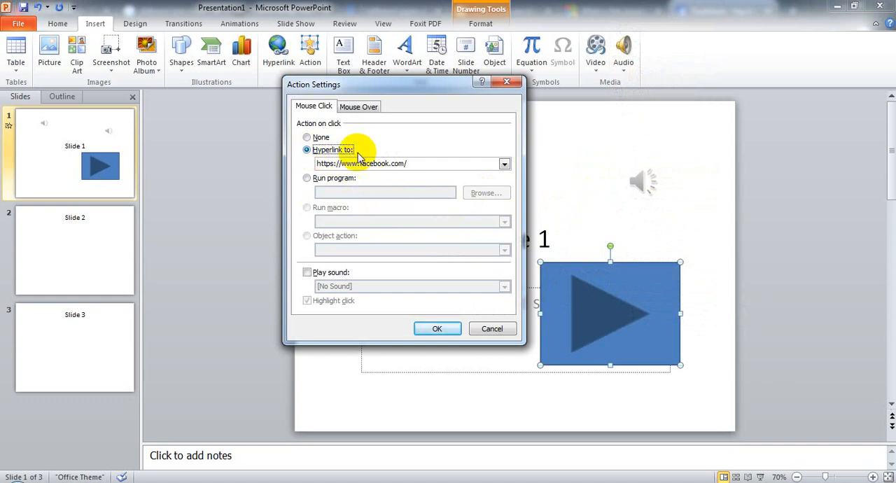
{"action": "left_click", "coordinate": [504, 162]}
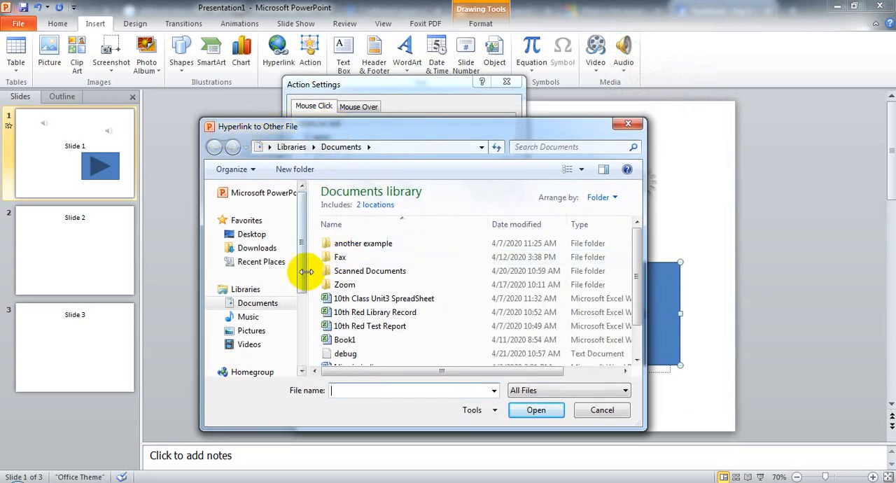
{"action": "mouse_move", "coordinate": [395, 222]}
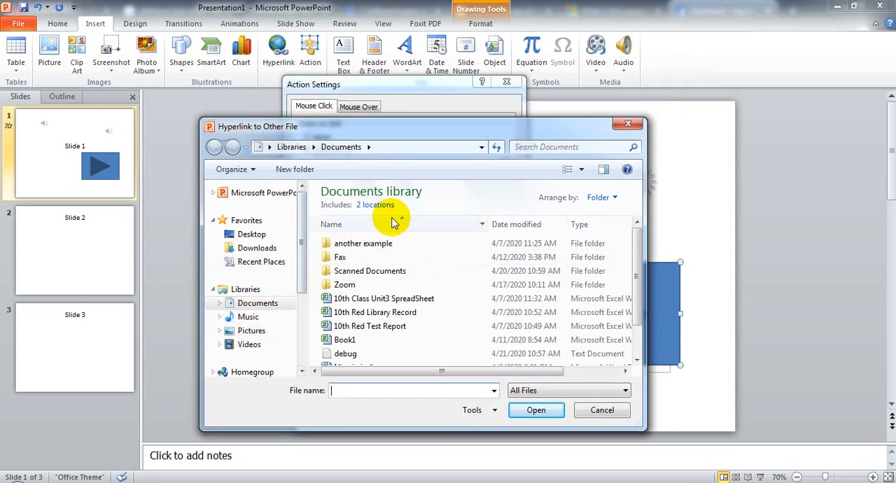
Step: Link the button to the 'I live in india' document in Documents and apply it
{"action": "left_click", "coordinate": [375, 276]}
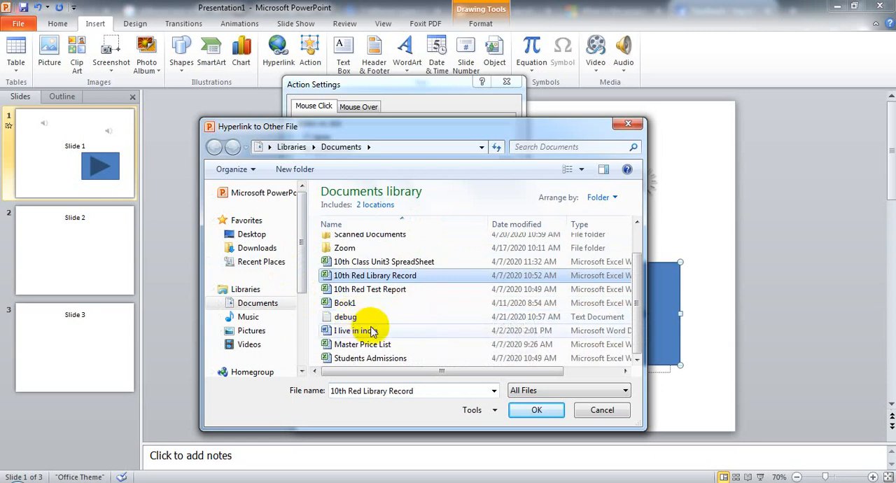
{"action": "left_click", "coordinate": [356, 330]}
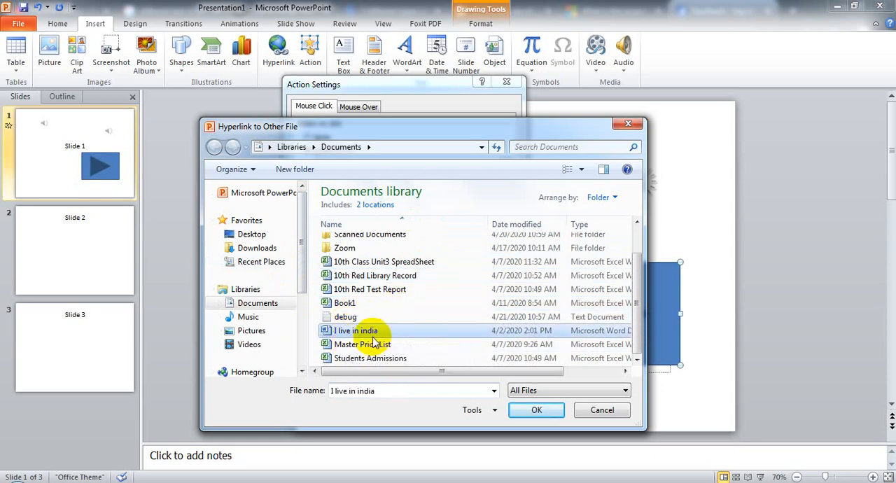
{"action": "mouse_move", "coordinate": [371, 339]}
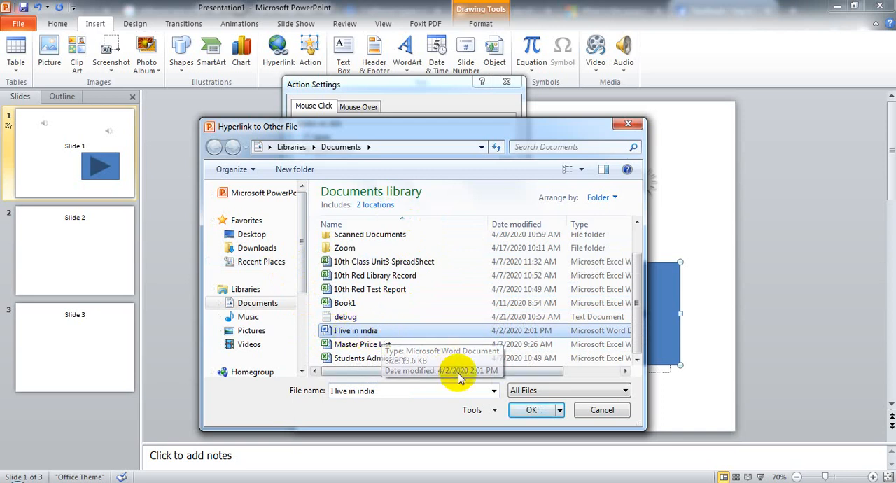
{"action": "left_click", "coordinate": [530, 408]}
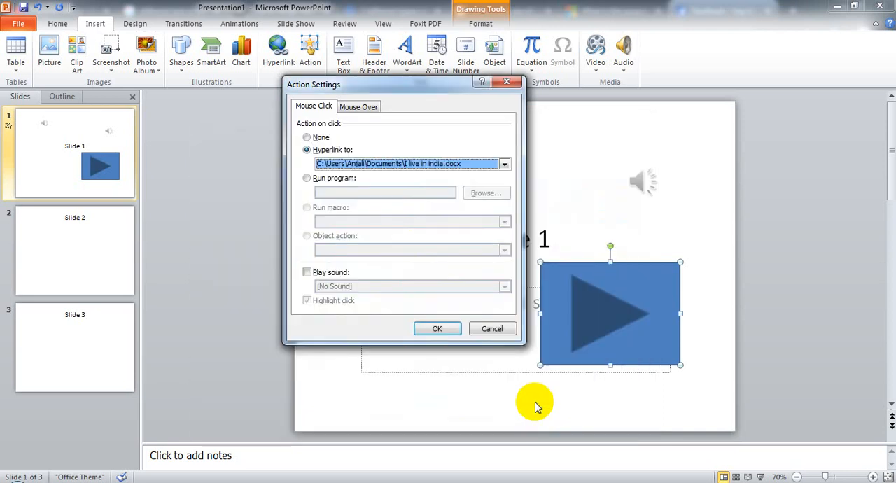
{"action": "mouse_move", "coordinate": [422, 171]}
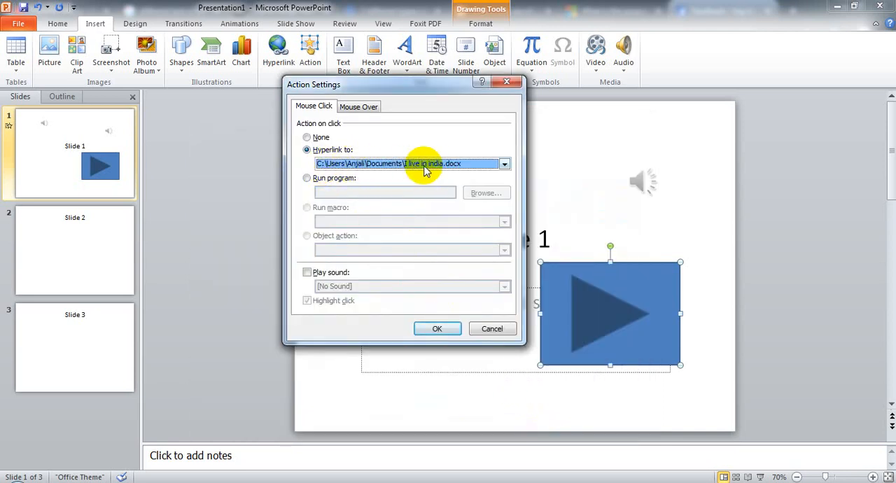
{"action": "left_click", "coordinate": [436, 328]}
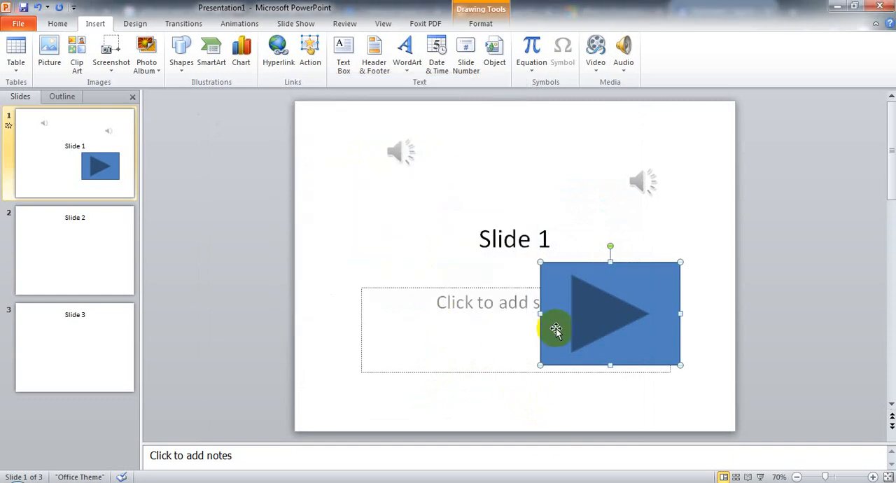
{"action": "mouse_move", "coordinate": [602, 311]}
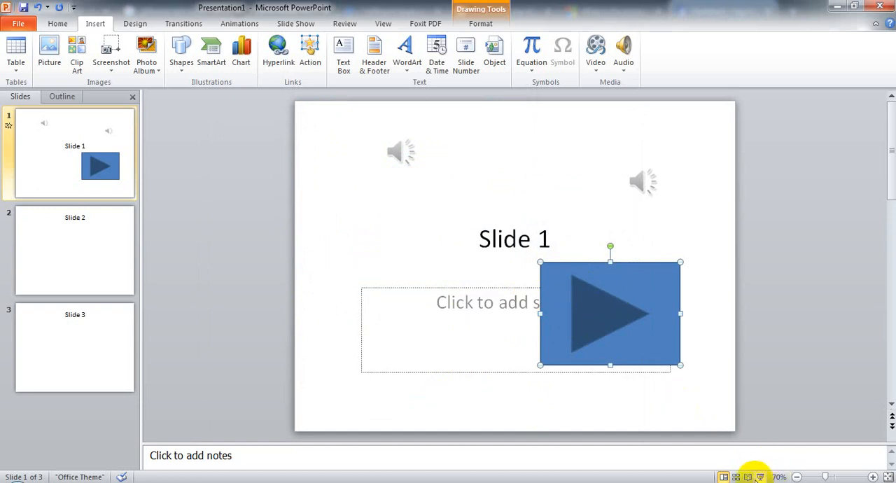
Step: Run the slide show, use the action button and allow the linked document to open
{"action": "left_click", "coordinate": [747, 476]}
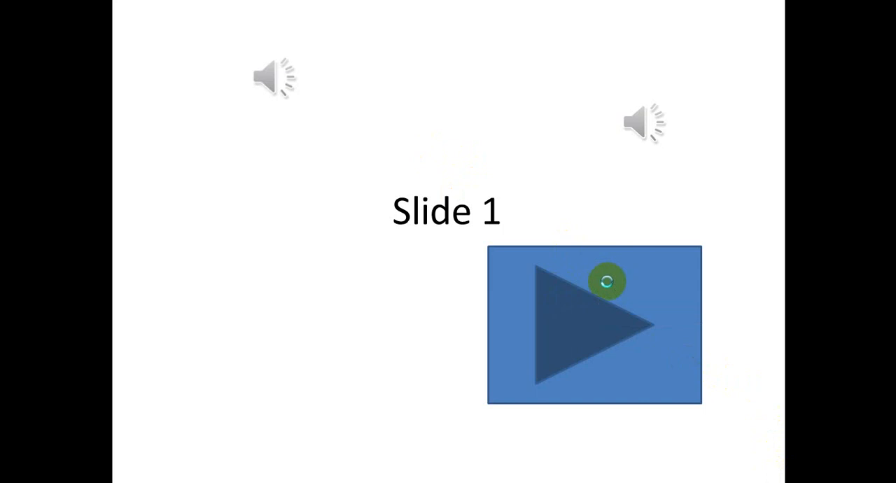
{"action": "left_click", "coordinate": [606, 281]}
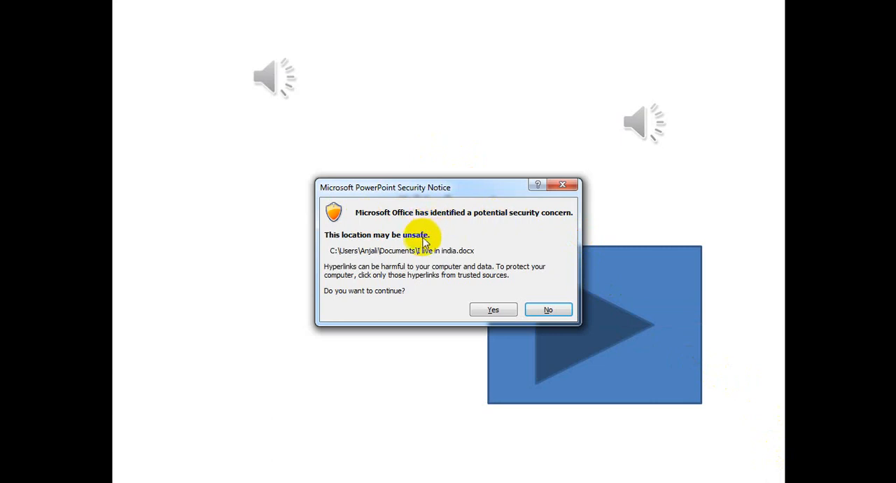
{"action": "mouse_move", "coordinate": [442, 245]}
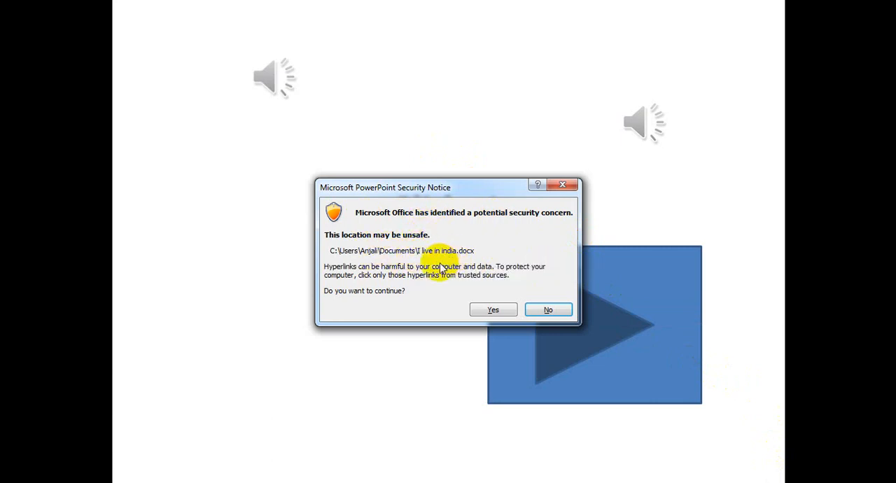
{"action": "mouse_move", "coordinate": [473, 267]}
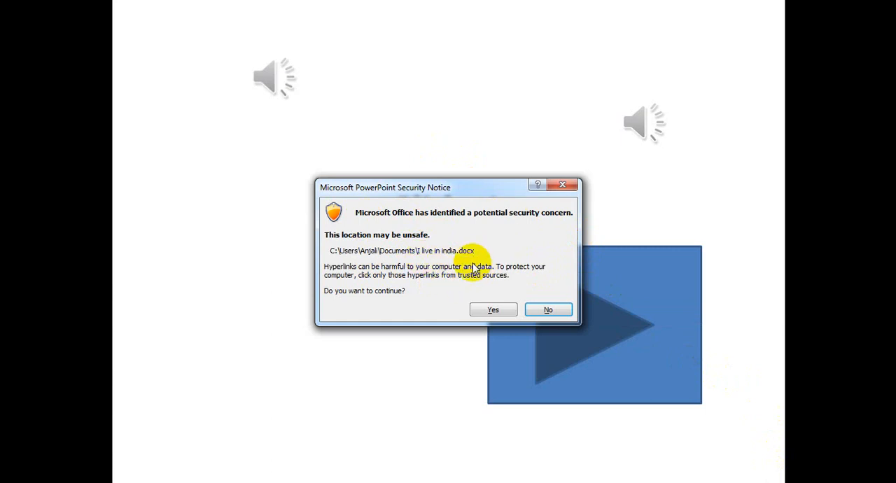
{"action": "mouse_move", "coordinate": [423, 235]}
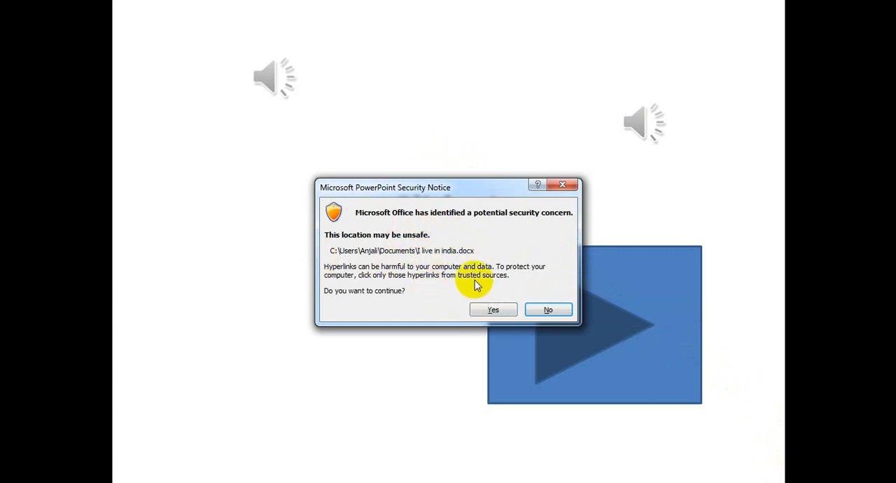
{"action": "left_click", "coordinate": [493, 309]}
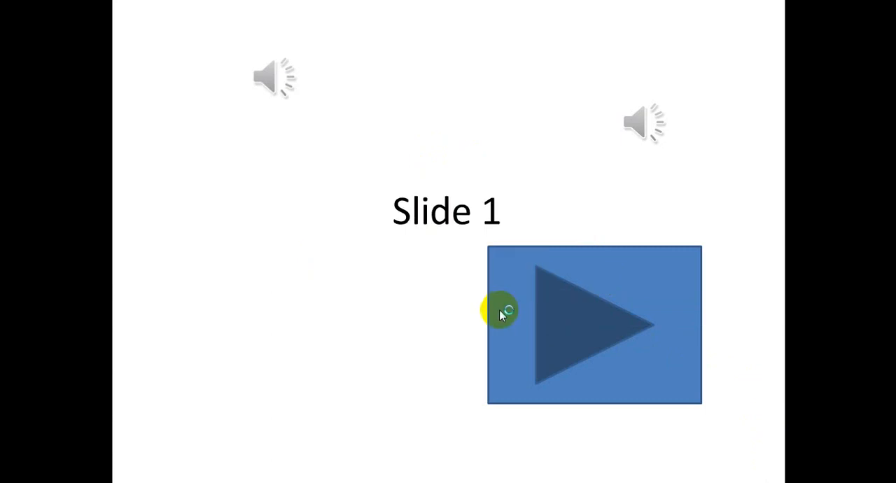
{"action": "mouse_move", "coordinate": [447, 289]}
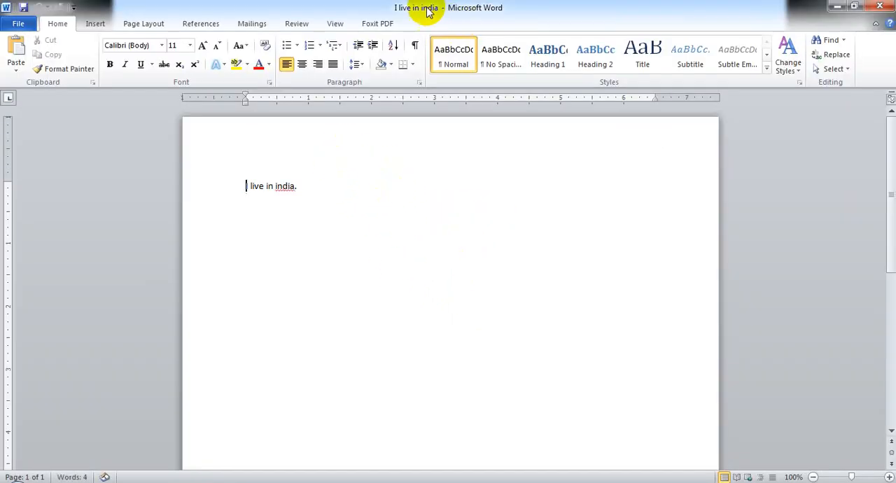
{"action": "mouse_move", "coordinate": [179, 174]}
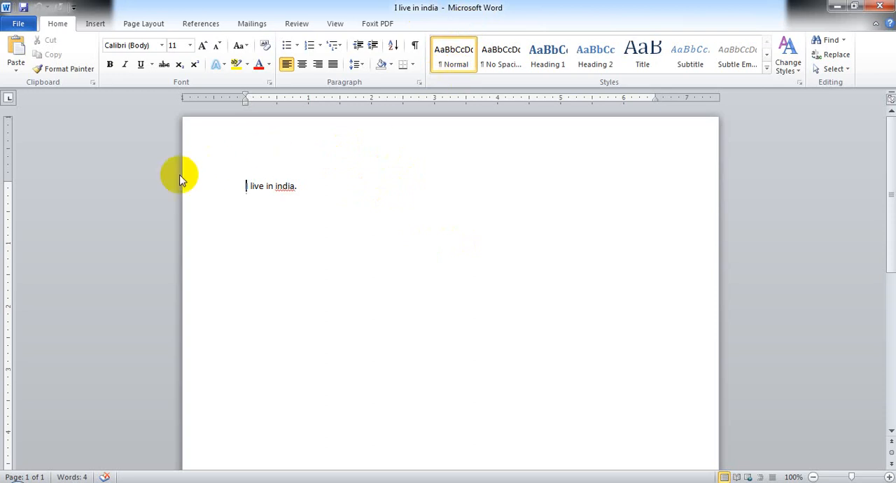
{"action": "mouse_move", "coordinate": [470, 266]}
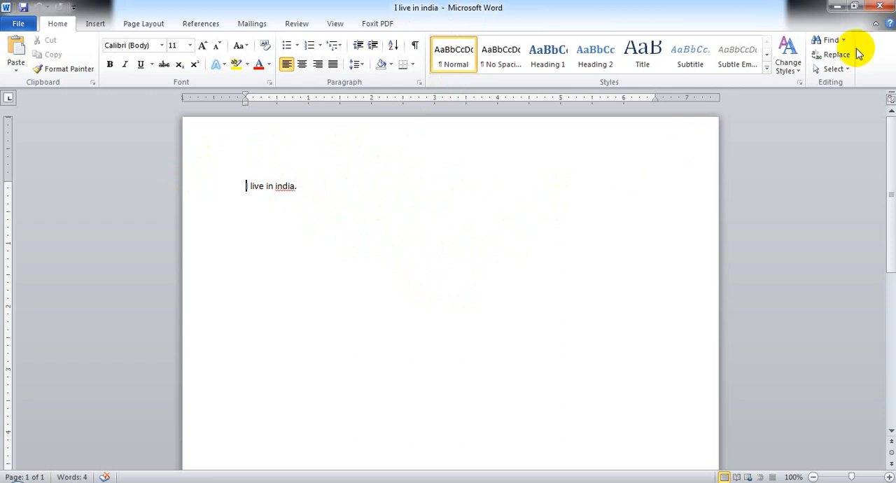
{"action": "mouse_move", "coordinate": [857, 49]}
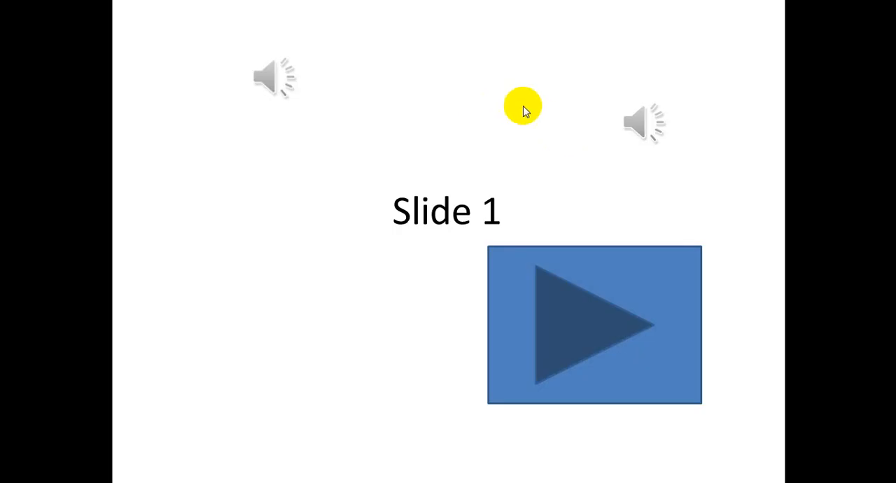
{"action": "mouse_move", "coordinate": [492, 133]}
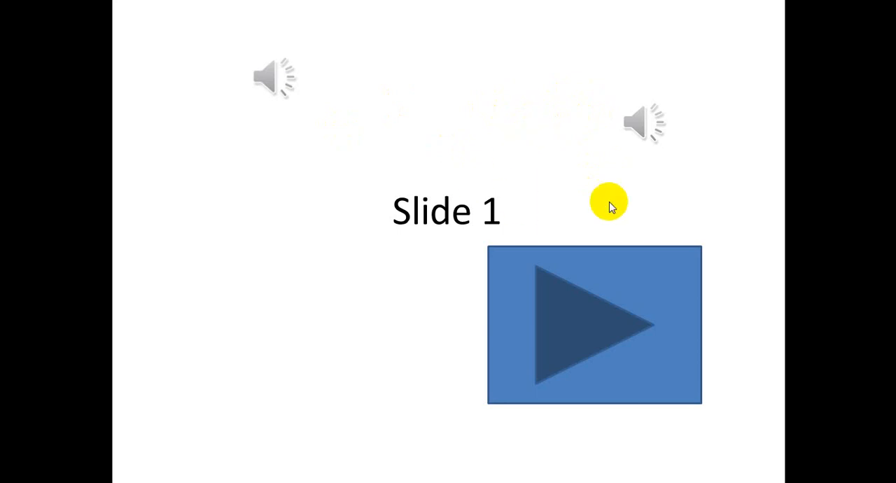
Step: End the slide show and return to editing Slide 1
{"action": "key", "text": "Escape"}
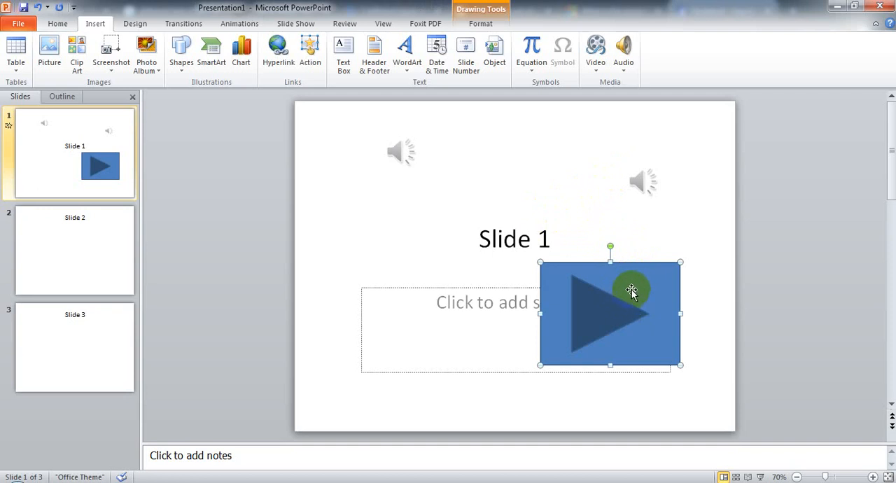
Step: Edit the button's click action, briefly trying the Run program option
{"action": "right_click", "coordinate": [630, 291]}
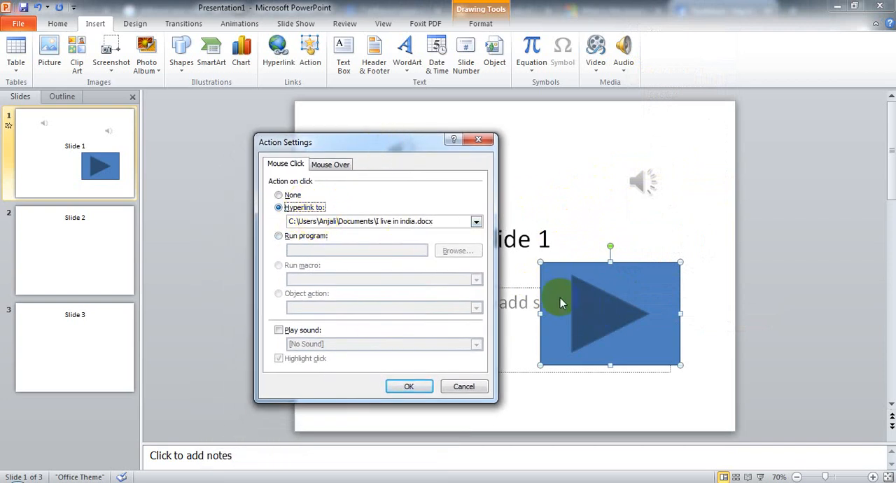
{"action": "mouse_move", "coordinate": [599, 215]}
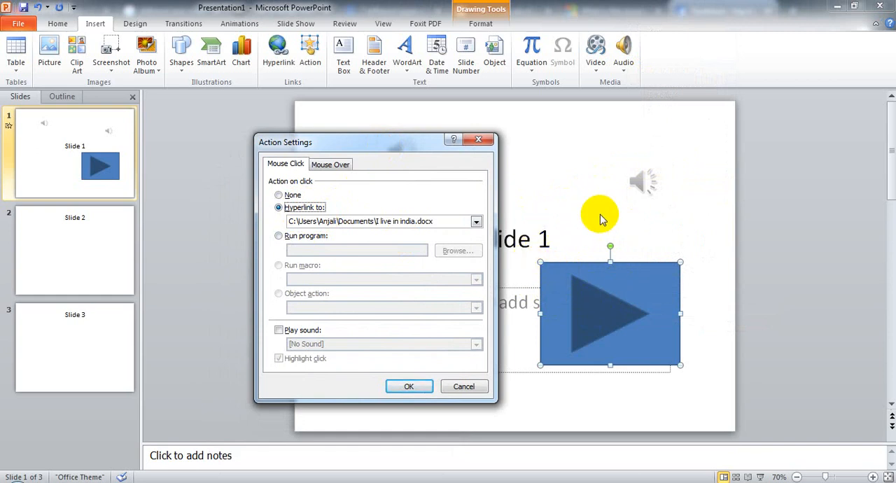
{"action": "mouse_move", "coordinate": [655, 203]}
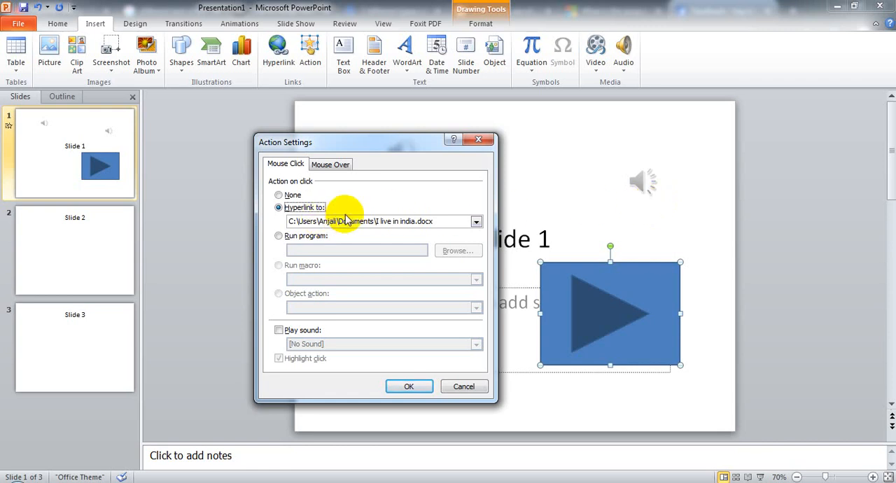
{"action": "left_click", "coordinate": [278, 235]}
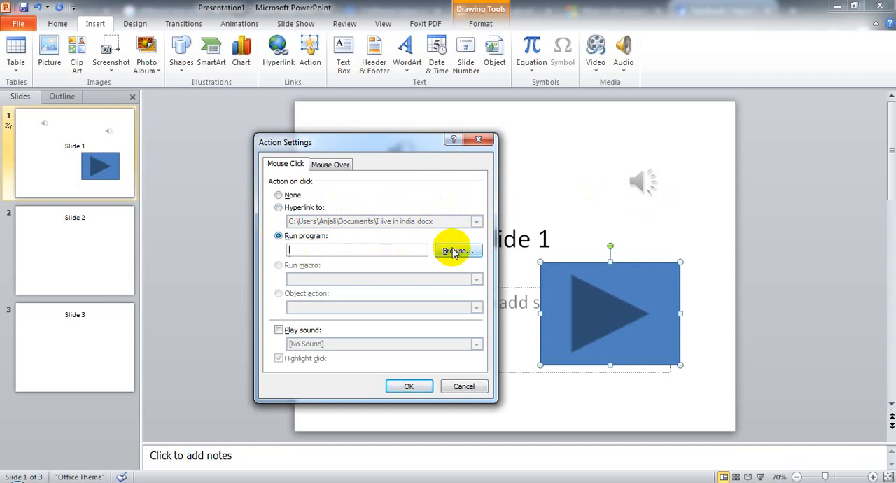
{"action": "left_click", "coordinate": [279, 235]}
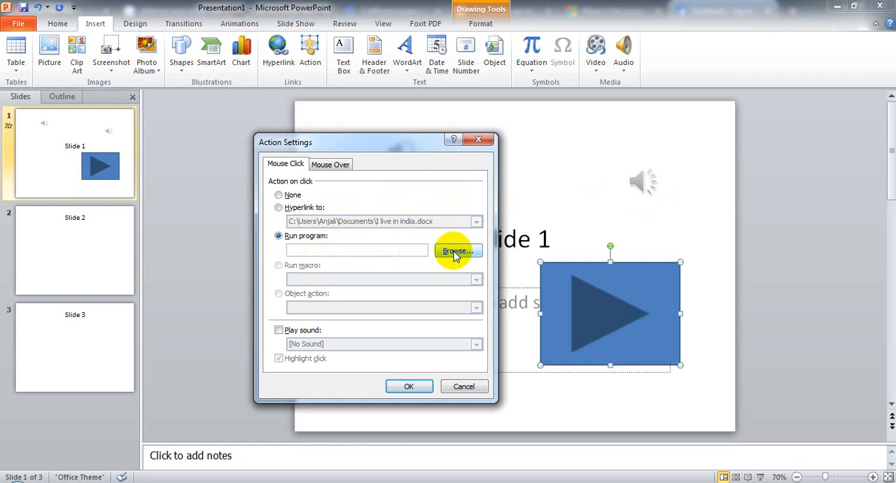
{"action": "left_click", "coordinate": [457, 250]}
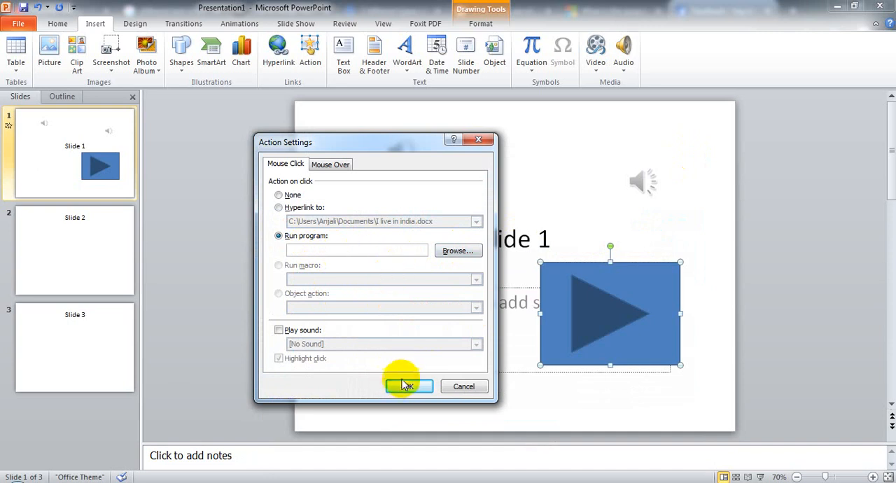
{"action": "mouse_move", "coordinate": [577, 290]}
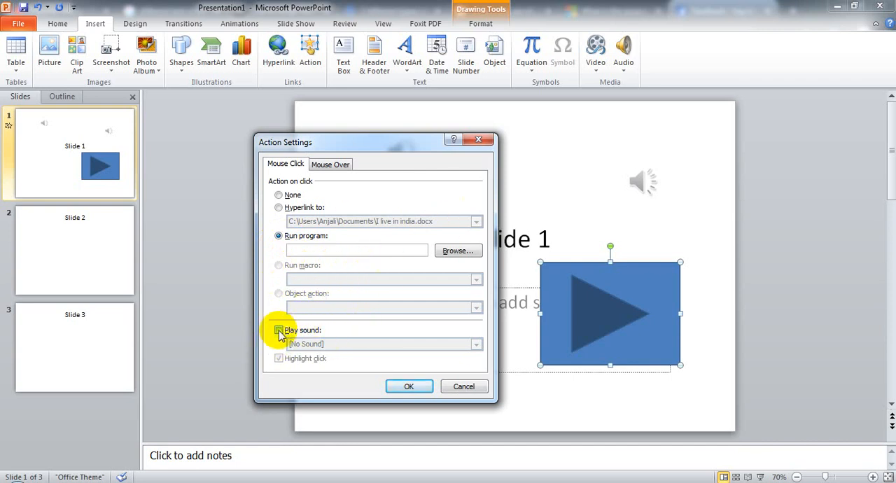
Step: Set the click action to None with the Bomb sound played, and apply it
{"action": "left_click", "coordinate": [278, 329]}
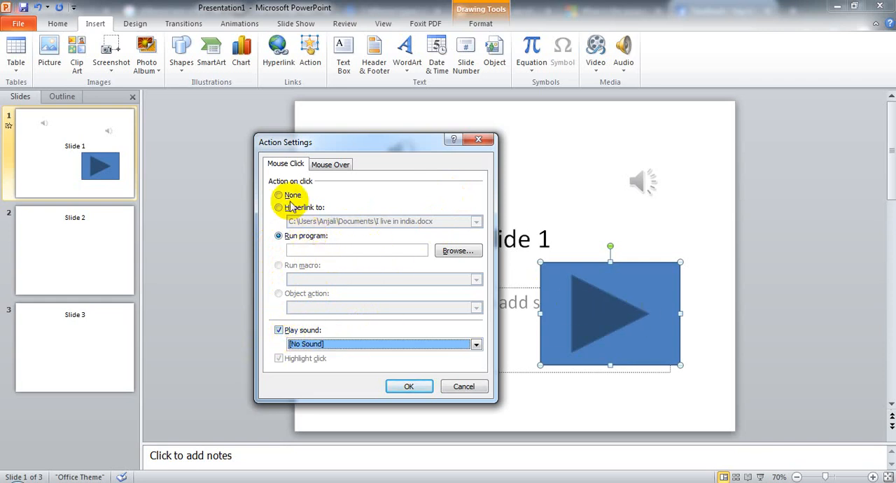
{"action": "left_click", "coordinate": [278, 194]}
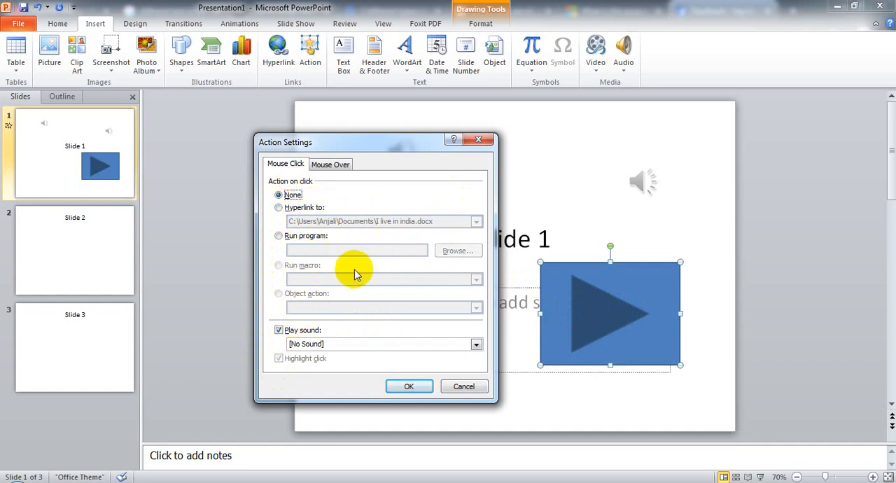
{"action": "left_click", "coordinate": [476, 344]}
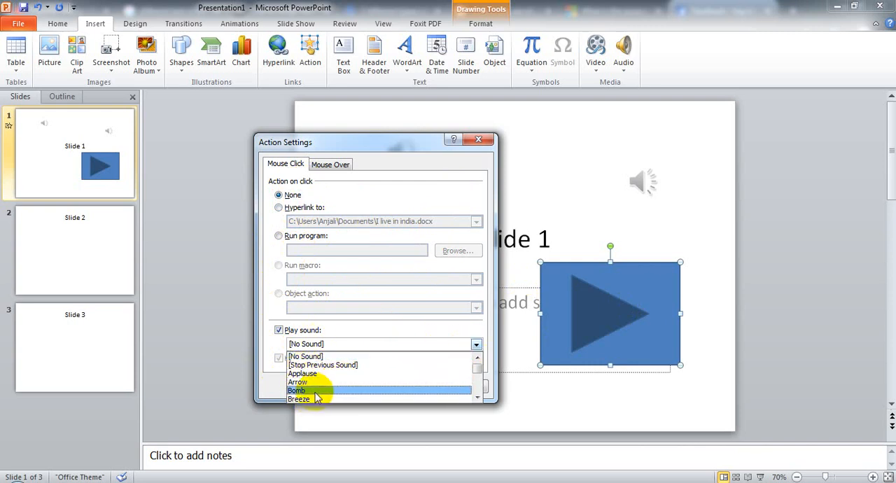
{"action": "left_click", "coordinate": [297, 389]}
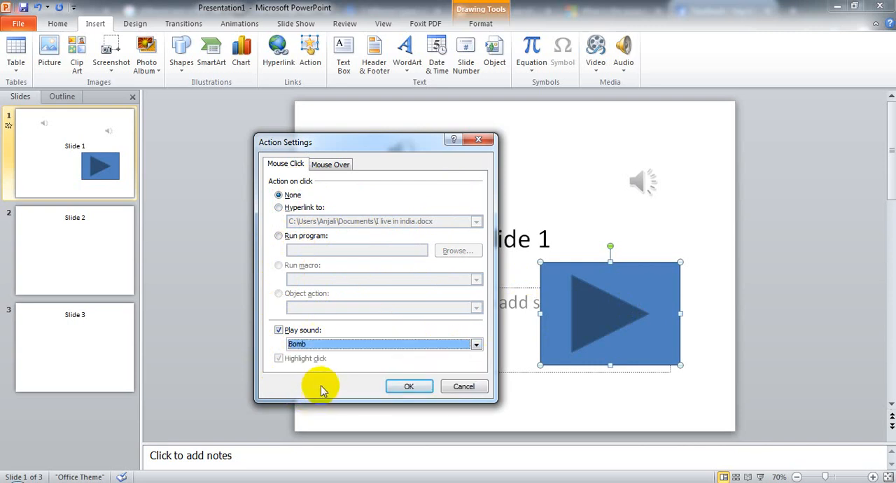
{"action": "left_click", "coordinate": [409, 386]}
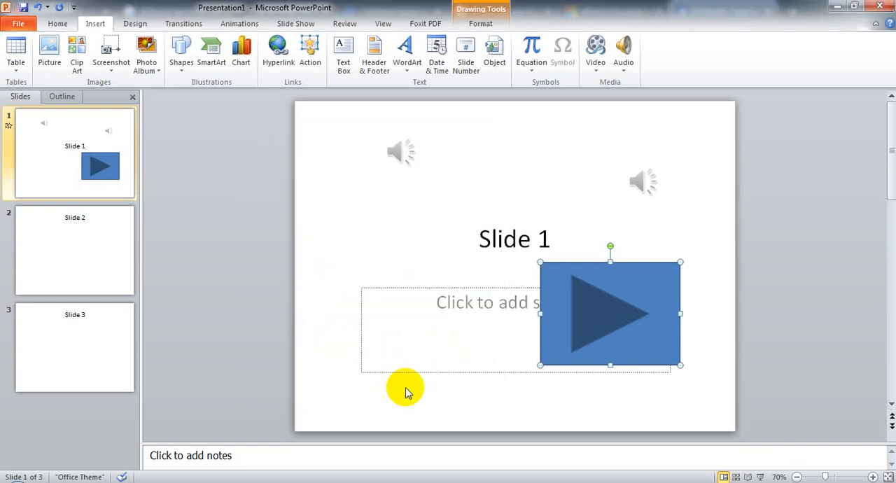
{"action": "mouse_move", "coordinate": [642, 210]}
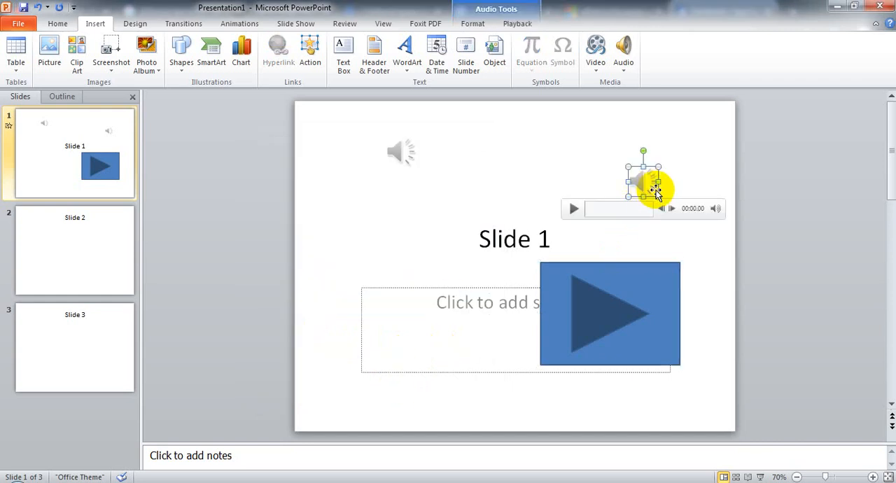
{"action": "left_click", "coordinate": [518, 22]}
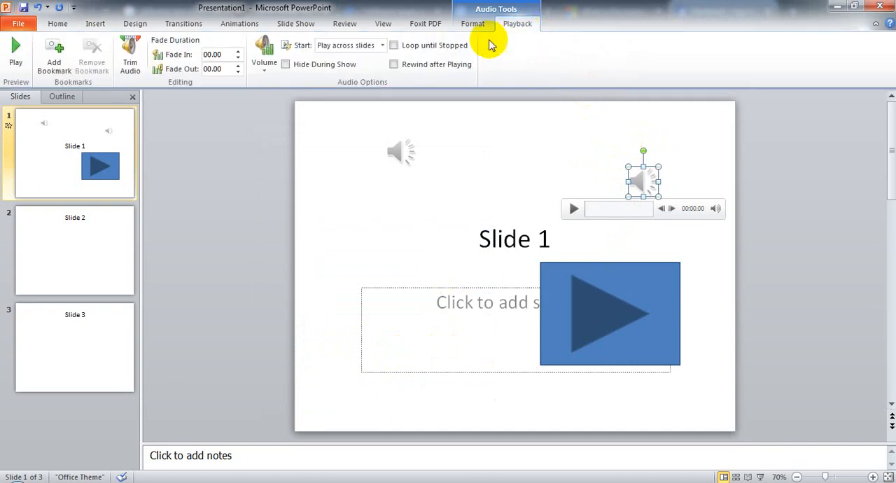
{"action": "left_click", "coordinate": [382, 44]}
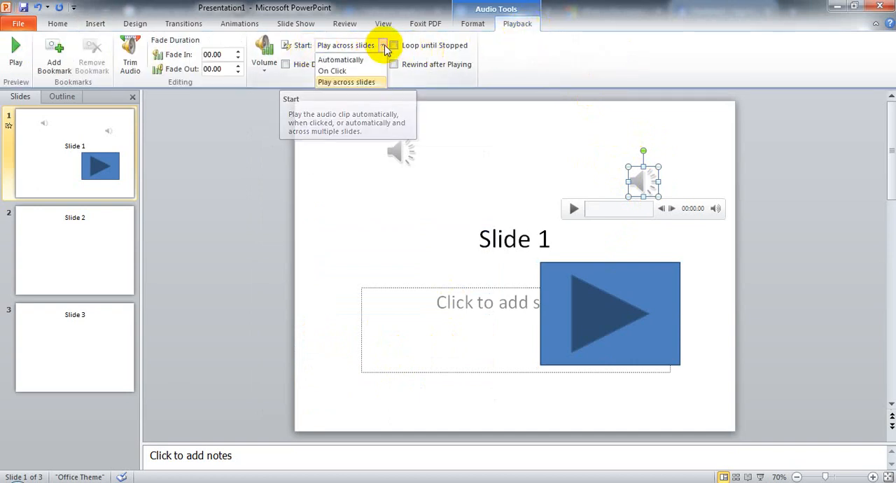
{"action": "left_click", "coordinate": [333, 70]}
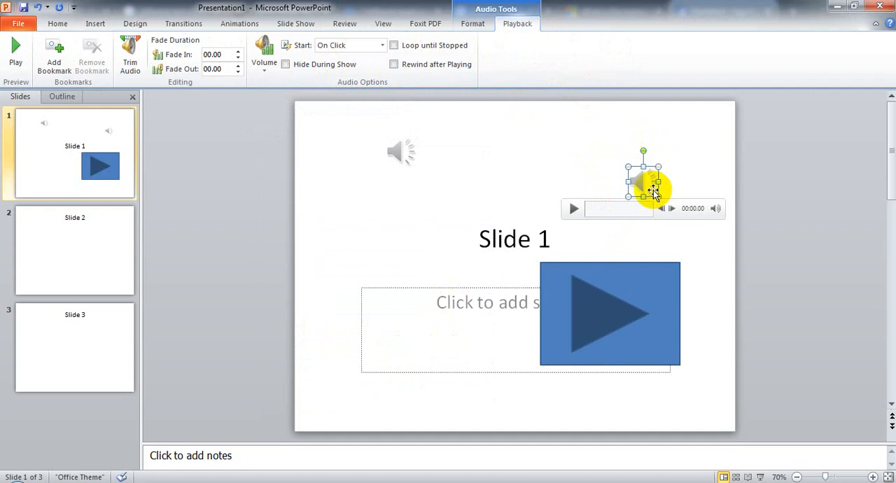
{"action": "mouse_move", "coordinate": [539, 221]}
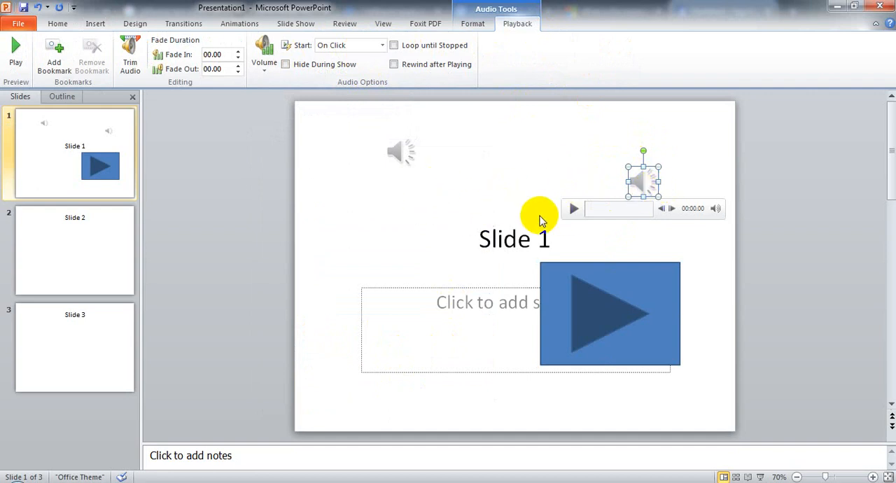
{"action": "mouse_move", "coordinate": [669, 216]}
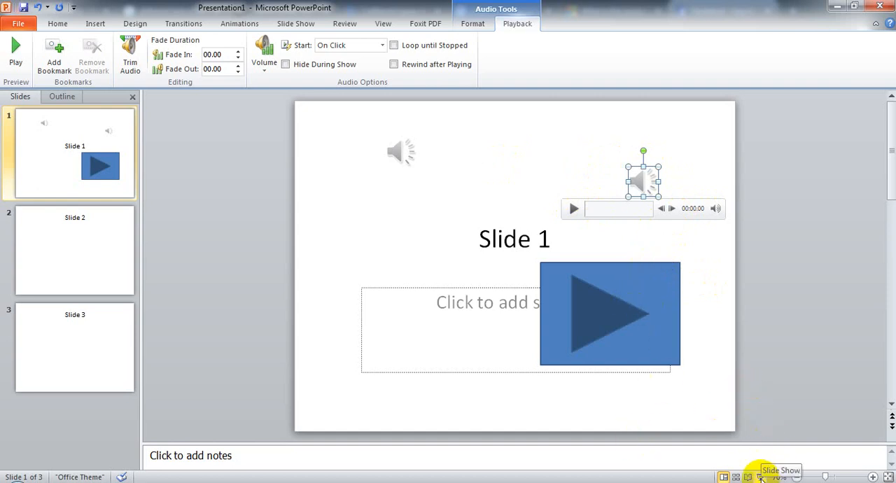
Step: Start the slide show from Slide 1 to test the play button's sound
{"action": "left_click", "coordinate": [760, 476]}
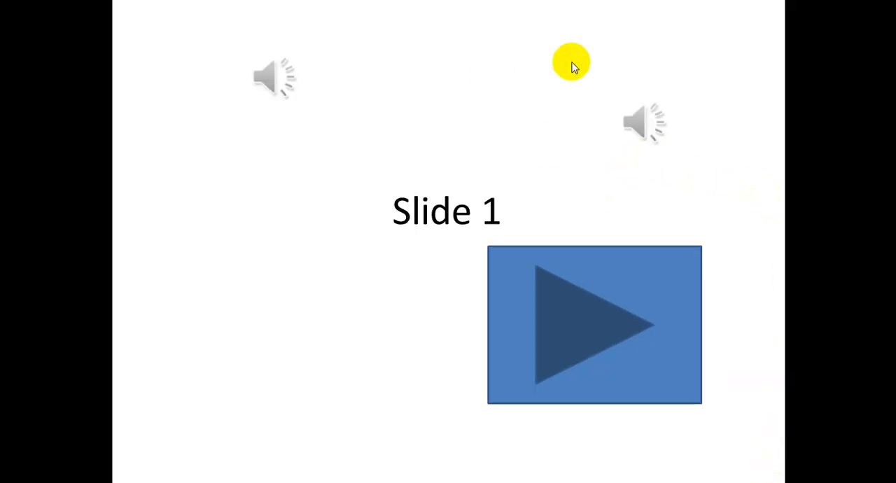
{"action": "mouse_move", "coordinate": [739, 235]}
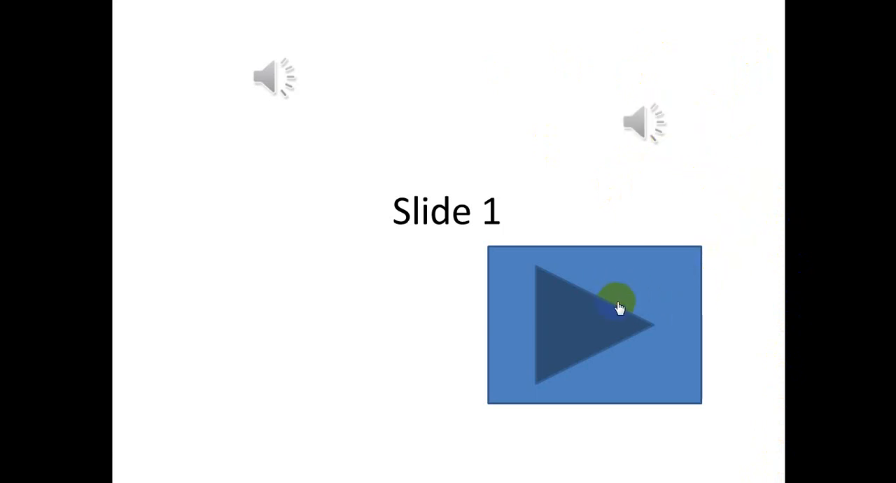
{"action": "mouse_move", "coordinate": [627, 317]}
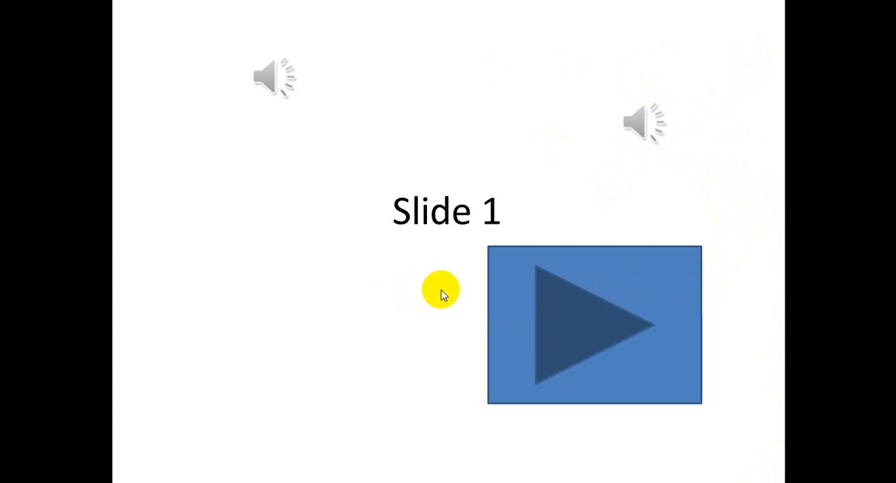
{"action": "mouse_move", "coordinate": [629, 291]}
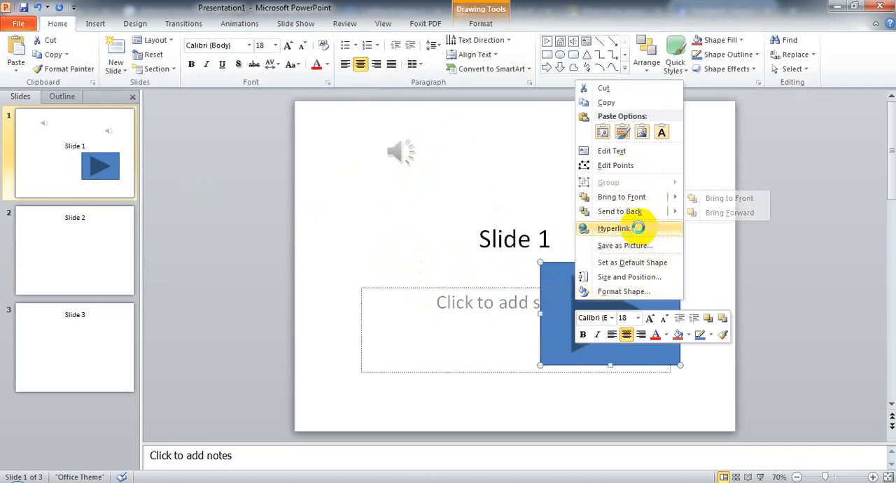
Step: Browse Music for an Other Sound file for the play shape, then abandon it, keeping Bomb
{"action": "left_click", "coordinate": [613, 228]}
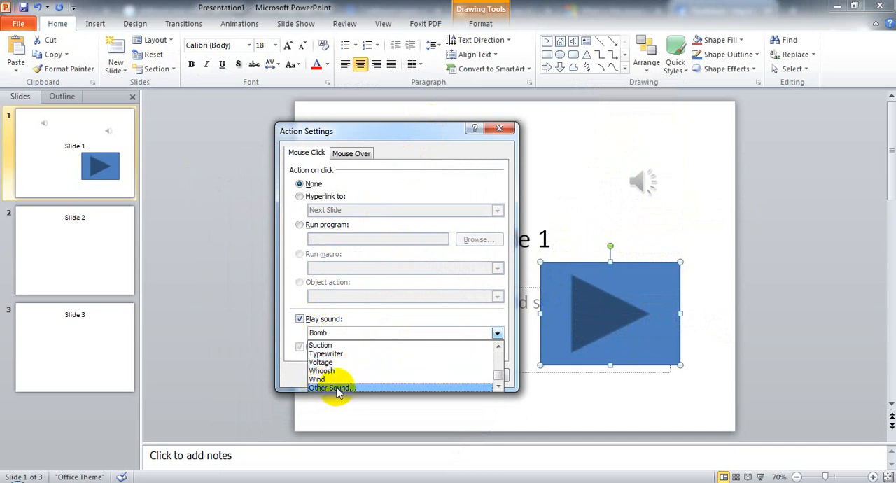
{"action": "left_click", "coordinate": [330, 388]}
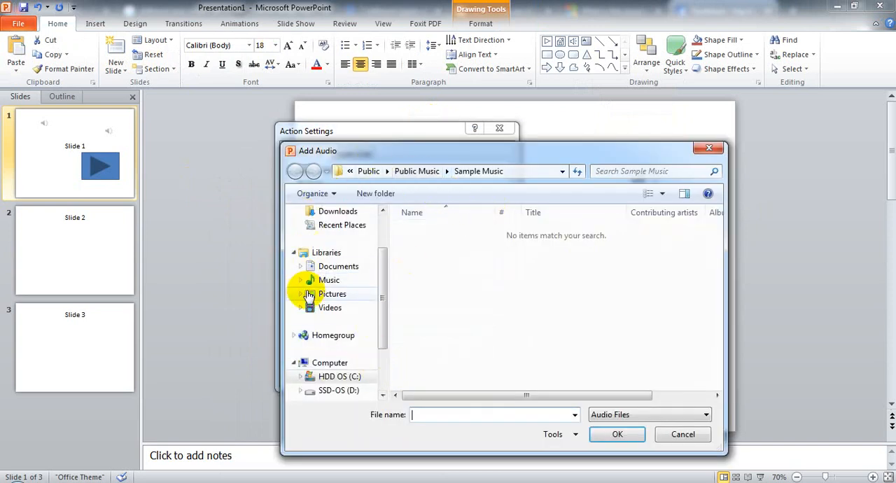
{"action": "left_click", "coordinate": [333, 294]}
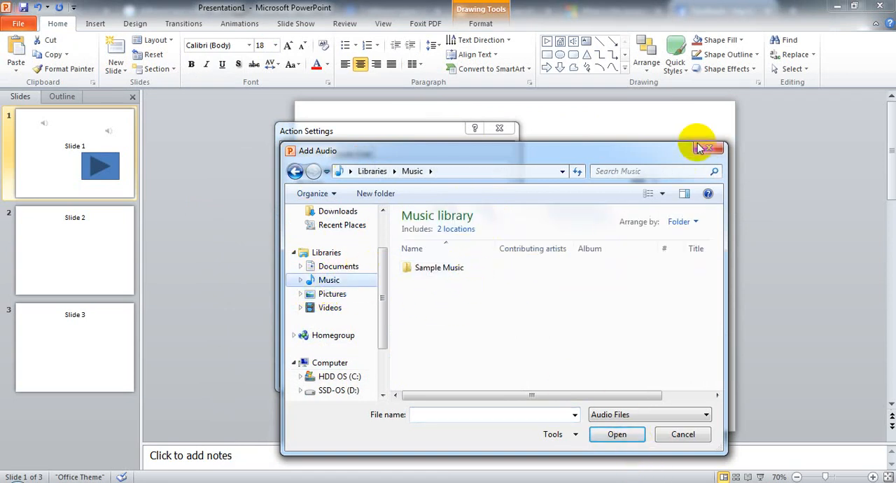
{"action": "left_click", "coordinate": [717, 148]}
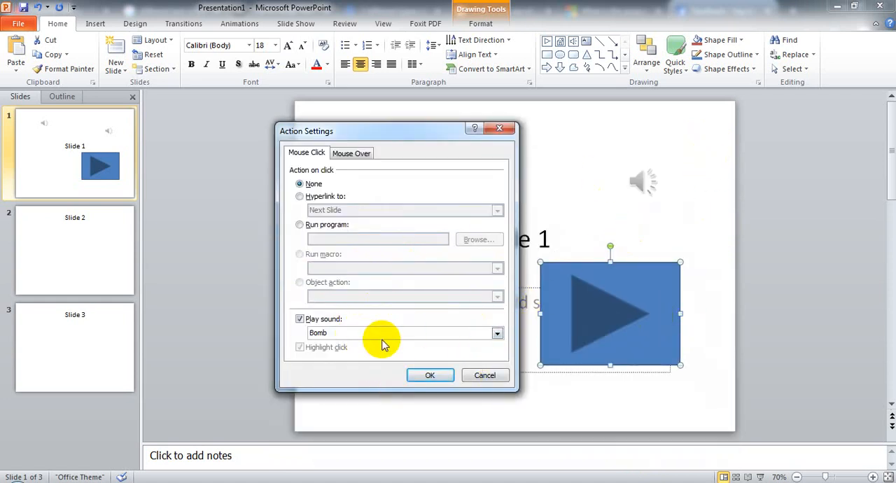
{"action": "mouse_move", "coordinate": [392, 195]}
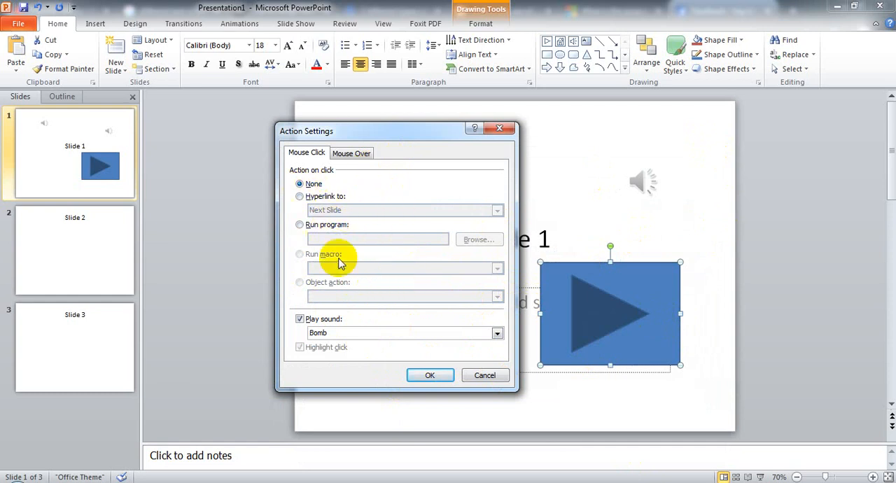
Step: Review the Mouse Over and Mouse Click actions, then cancel Action Settings unchanged
{"action": "left_click", "coordinate": [352, 153]}
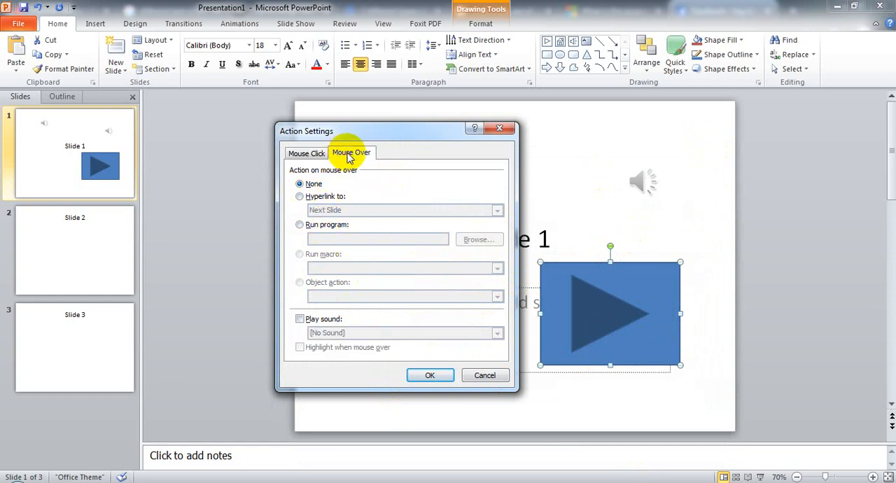
{"action": "mouse_move", "coordinate": [507, 355]}
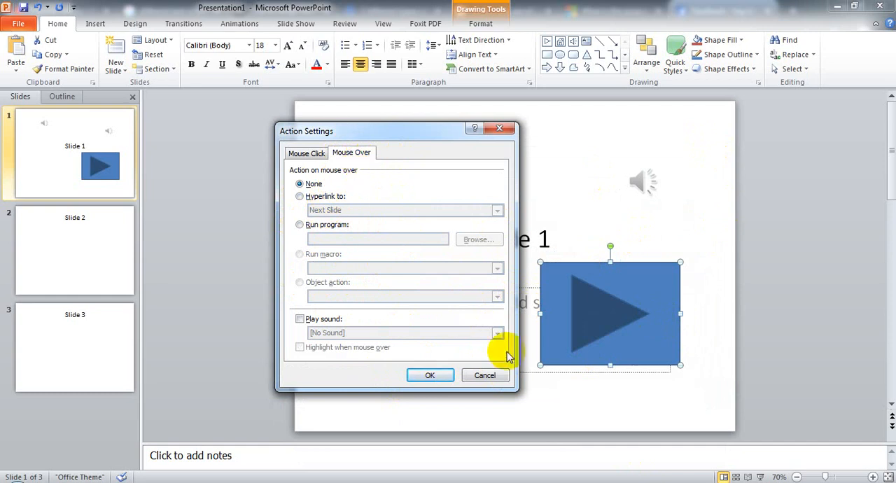
{"action": "mouse_move", "coordinate": [658, 284]}
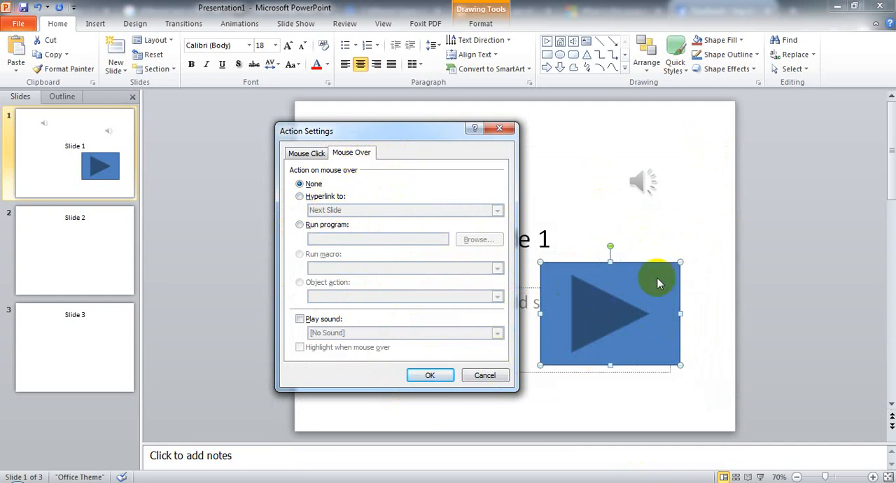
{"action": "mouse_move", "coordinate": [361, 291]}
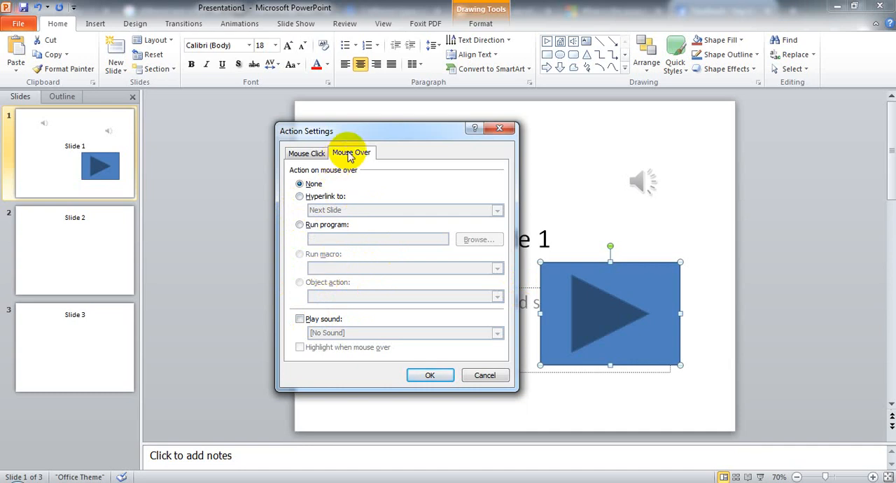
{"action": "mouse_move", "coordinate": [305, 152]}
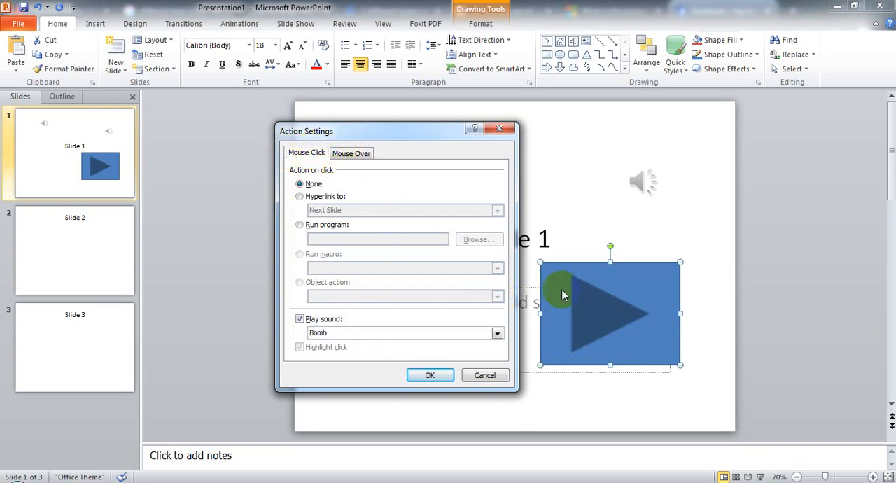
{"action": "mouse_move", "coordinate": [529, 273]}
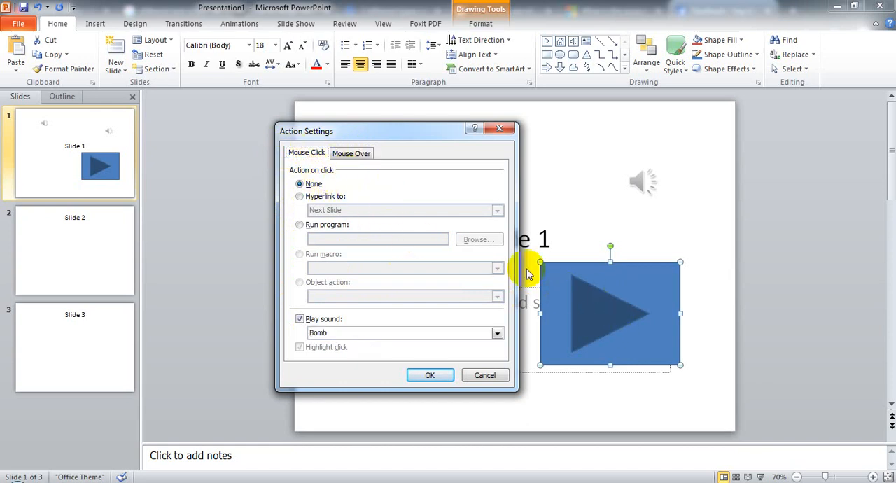
{"action": "left_click", "coordinate": [351, 152]}
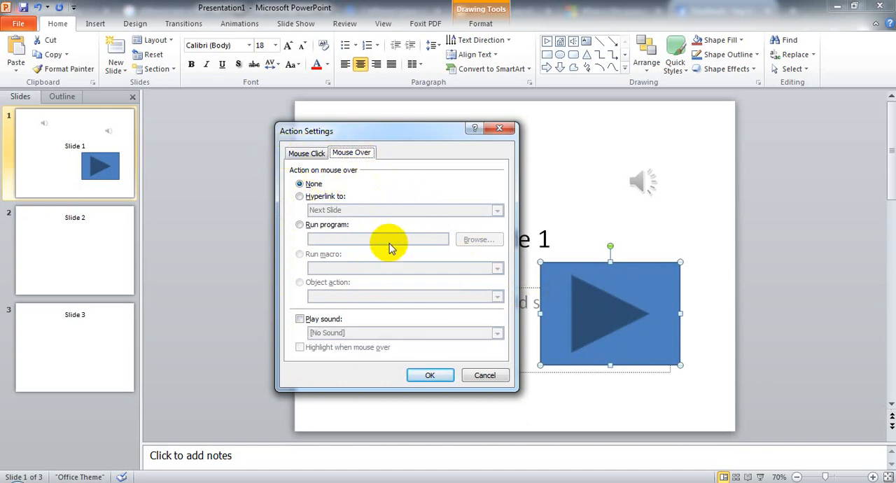
{"action": "mouse_move", "coordinate": [651, 273]}
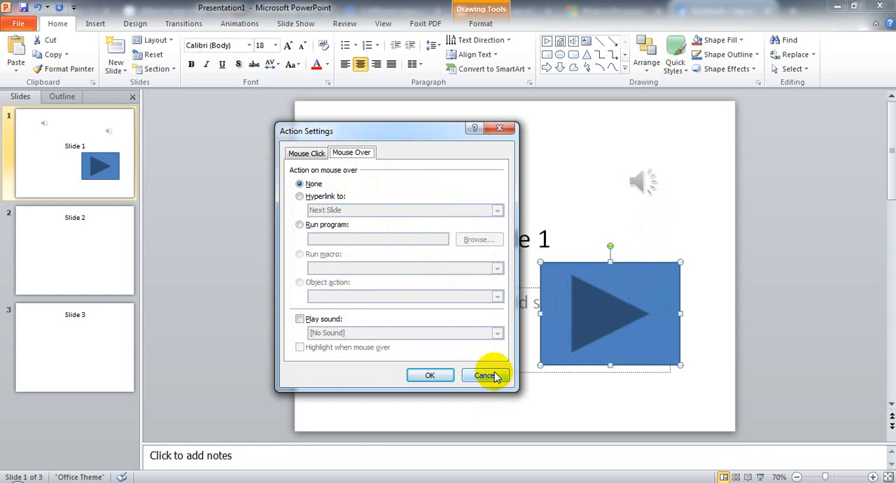
{"action": "left_click", "coordinate": [484, 375]}
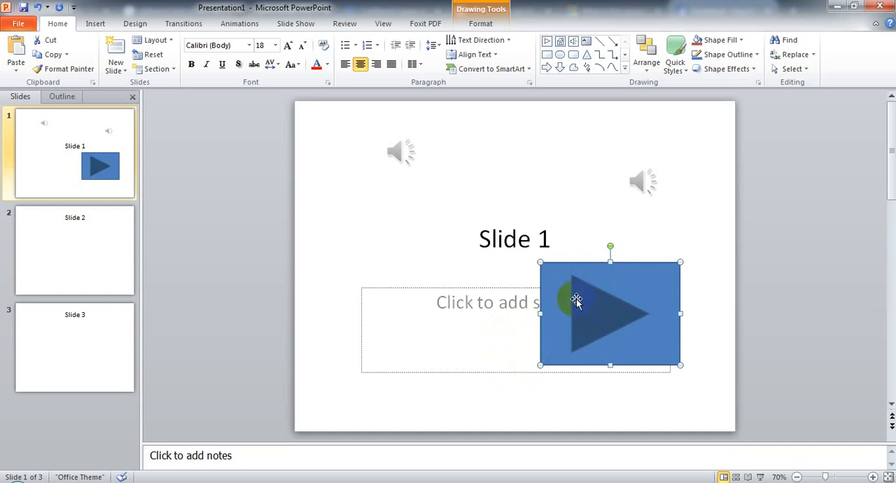
{"action": "mouse_move", "coordinate": [479, 39]}
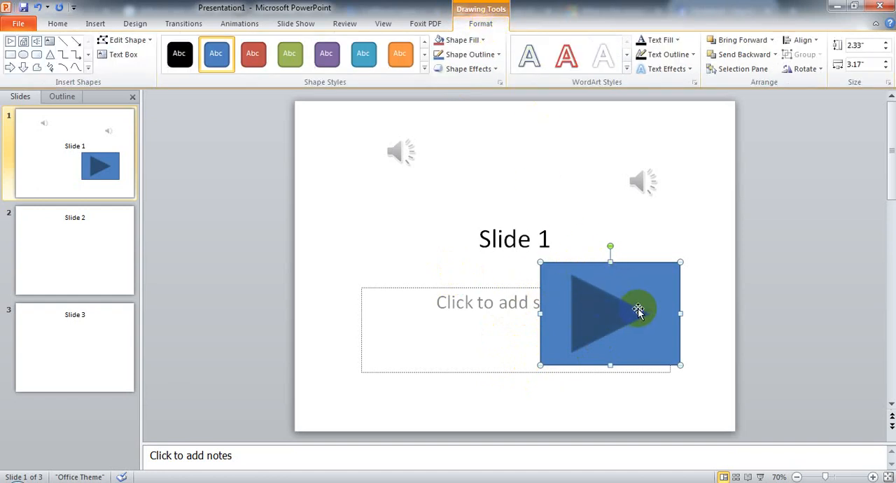
Step: Apply the light blue Shape Style to the play shape via Drawing Tools Format
{"action": "right_click", "coordinate": [638, 311]}
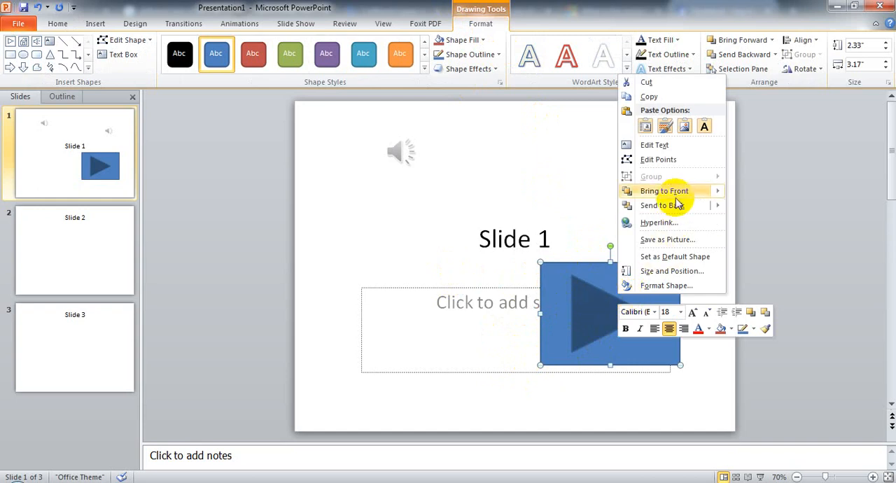
{"action": "mouse_move", "coordinate": [678, 168]}
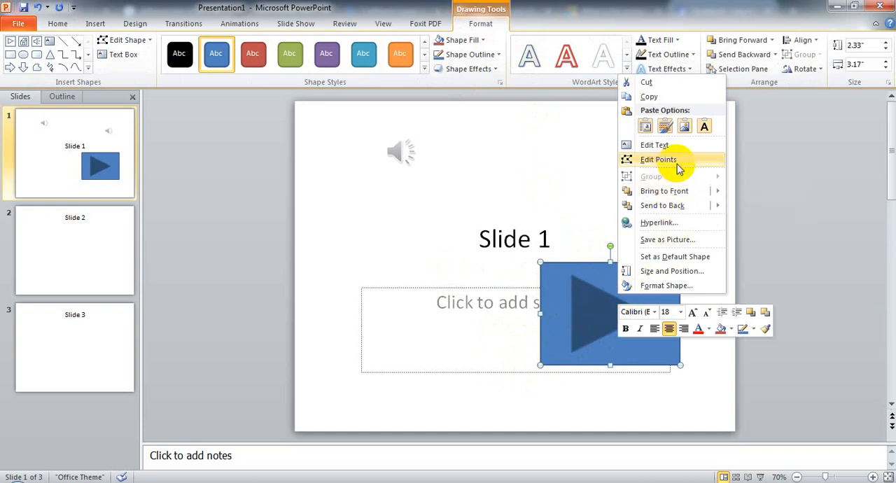
{"action": "mouse_move", "coordinate": [663, 222]}
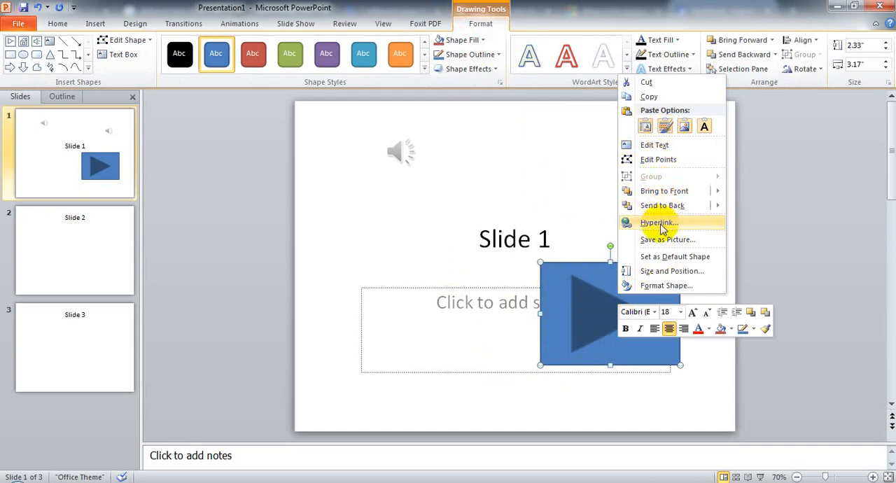
{"action": "mouse_move", "coordinate": [660, 263]}
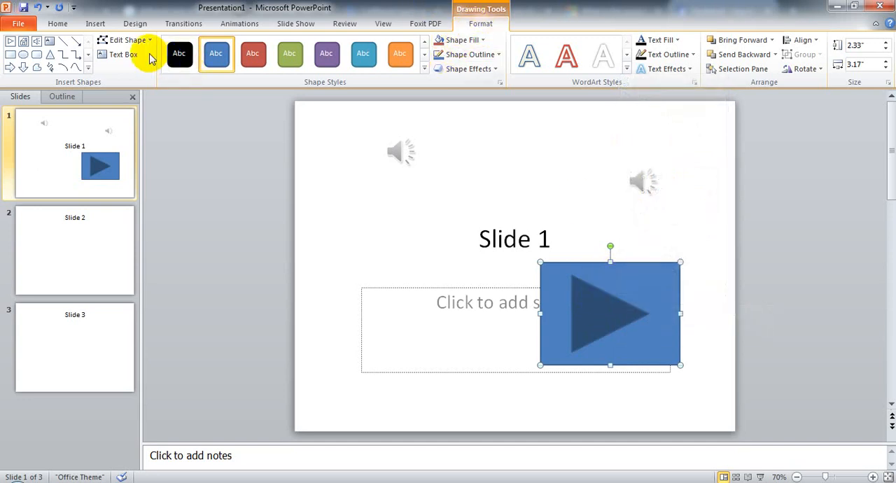
{"action": "mouse_move", "coordinate": [423, 70]}
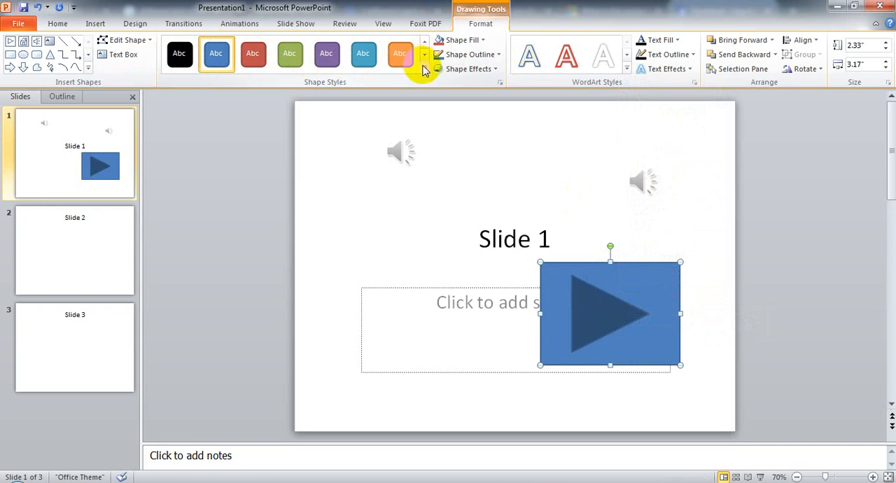
{"action": "left_click", "coordinate": [363, 53]}
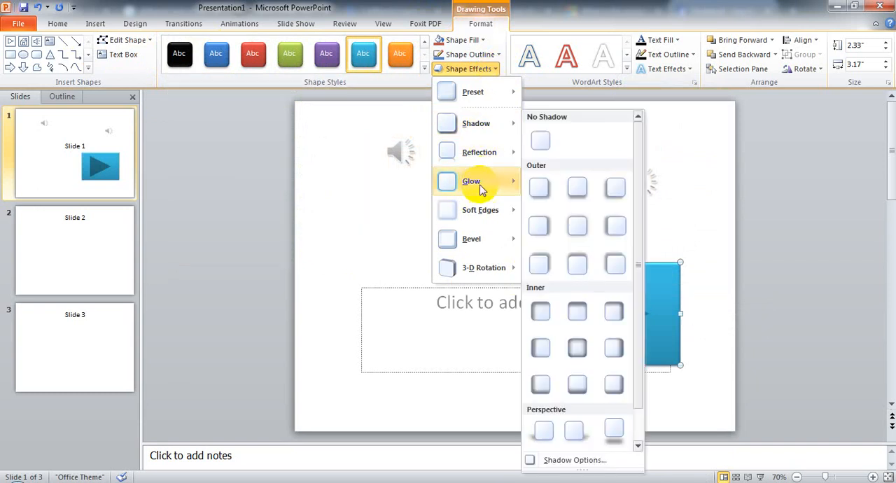
{"action": "mouse_move", "coordinate": [470, 180]}
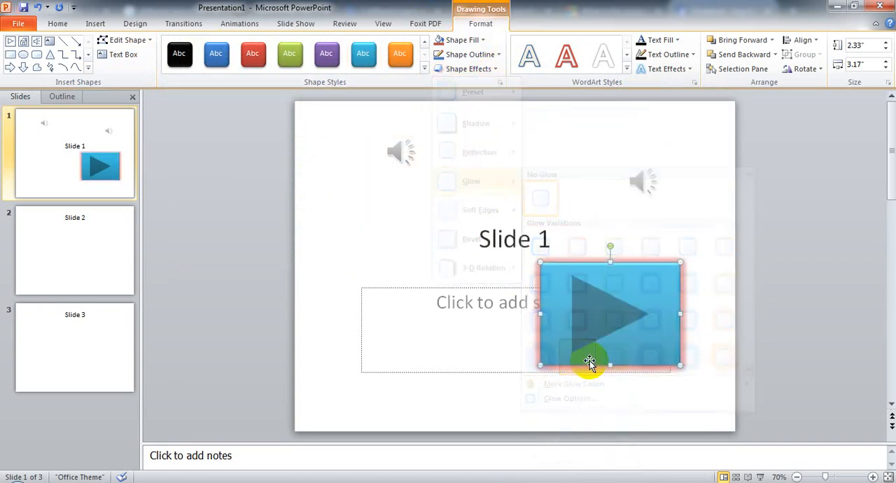